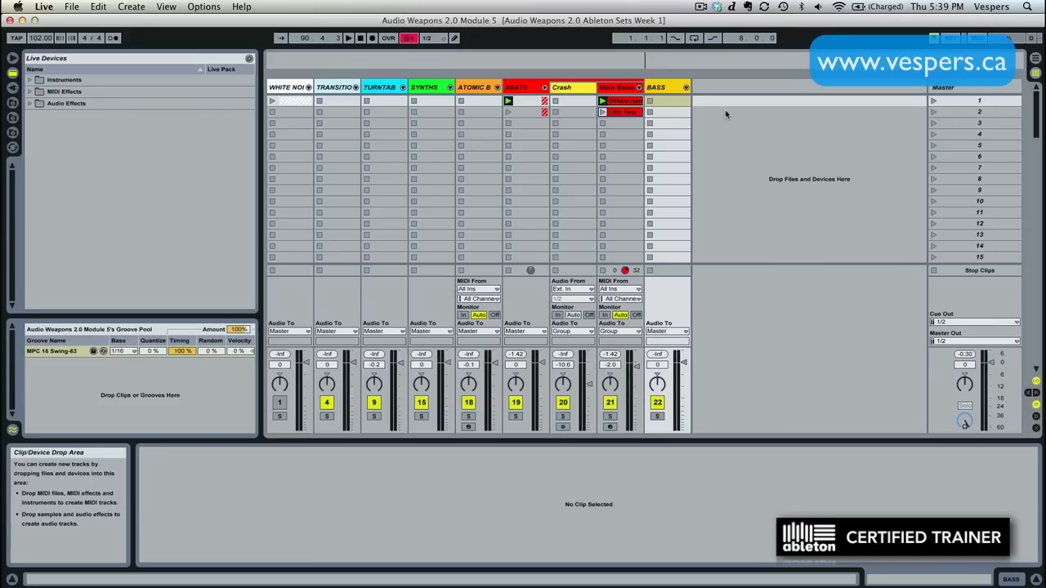
mouse_move(700, 95)
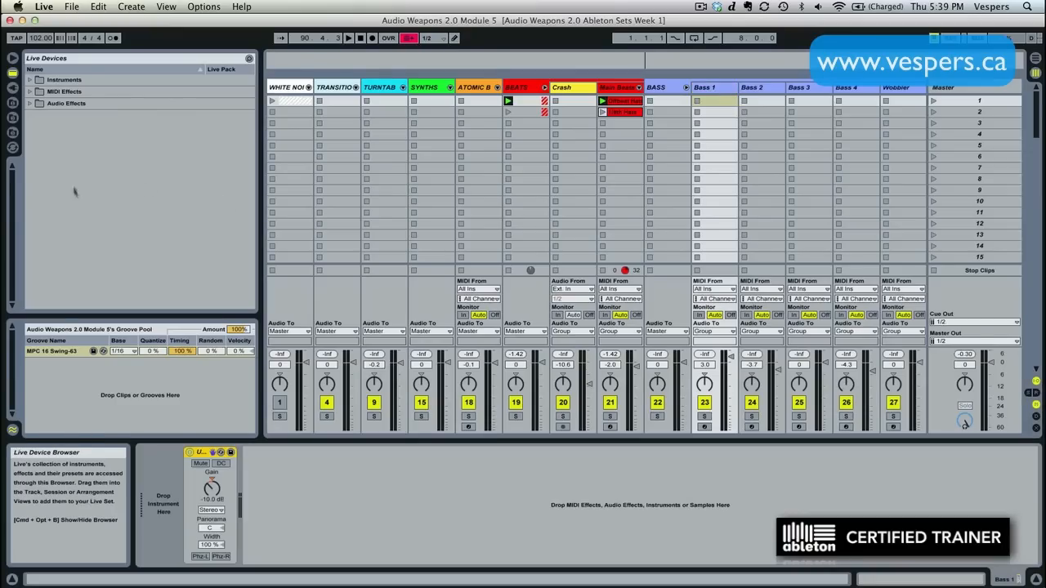
Browse the Plug-in Devices list and select Reaktor5 for the Bass 1 track.
left_click(13, 88)
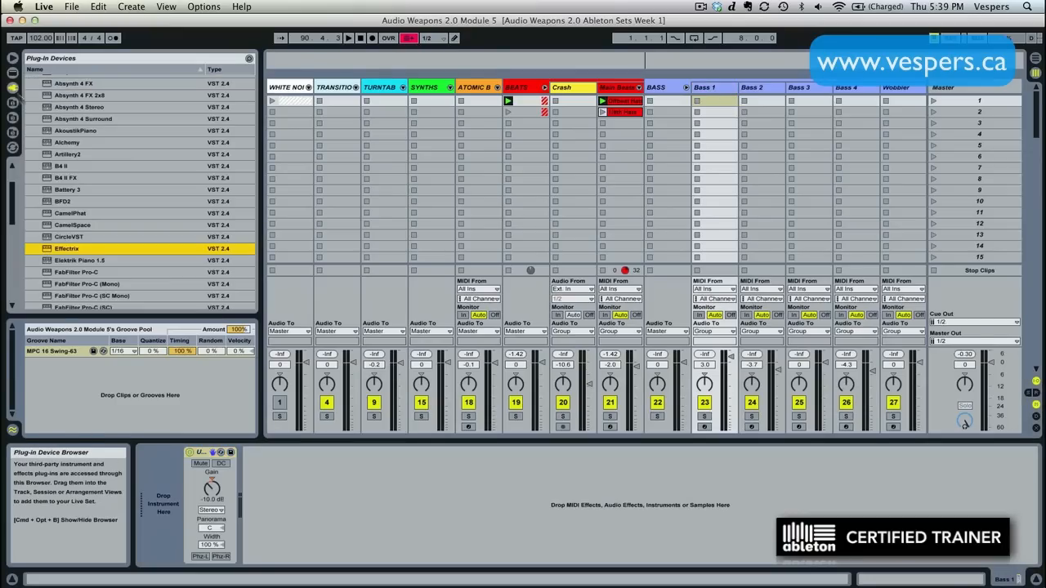
scroll("down", 3)
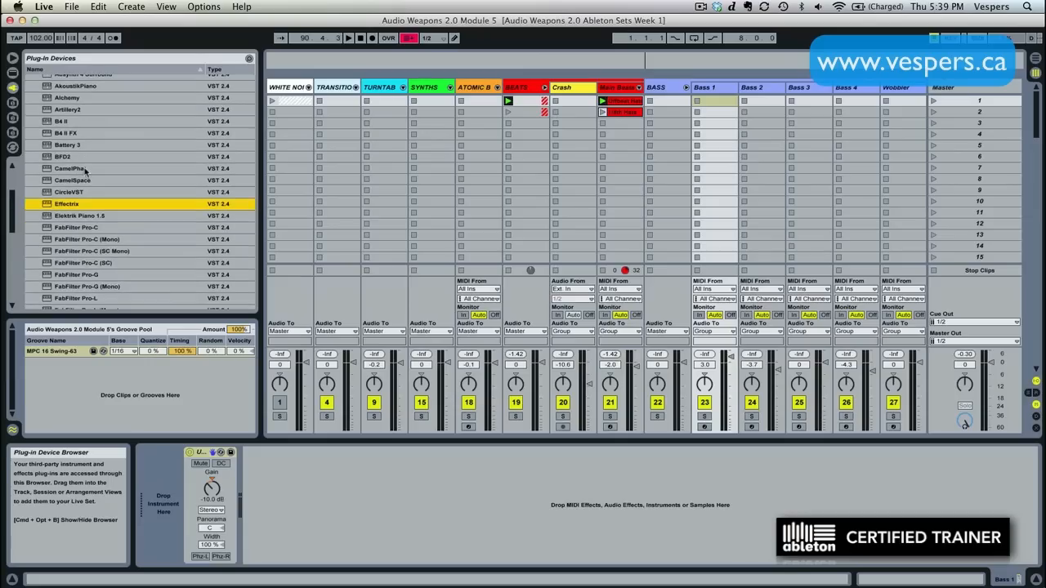
scroll("down", 3)
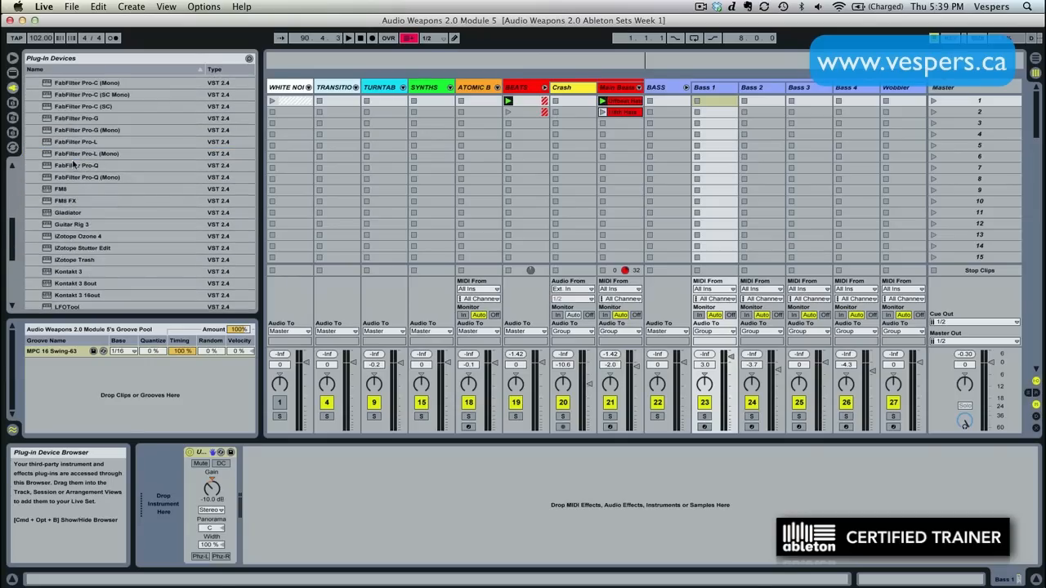
scroll("down", 3)
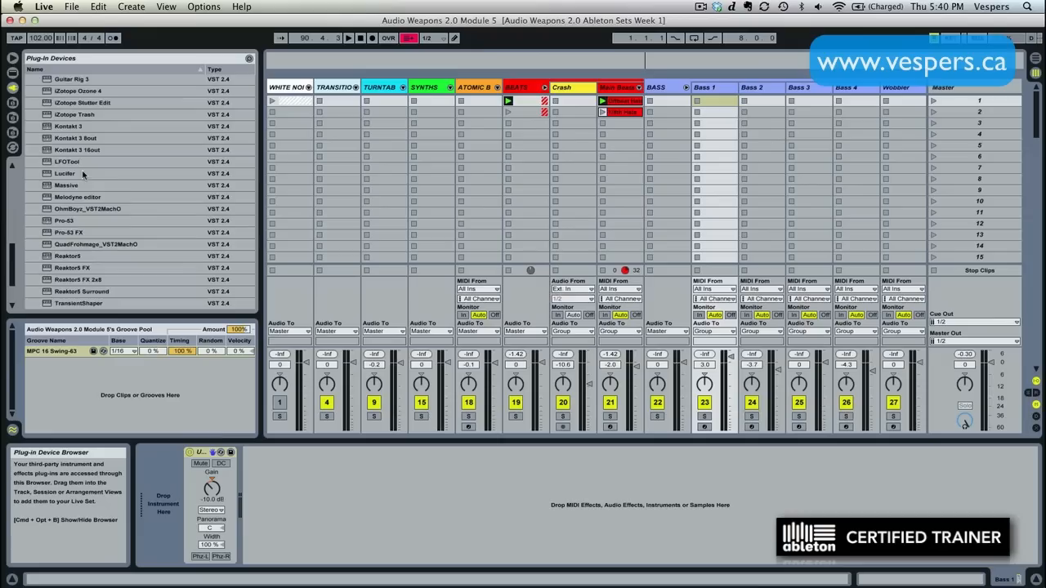
scroll("down", 3)
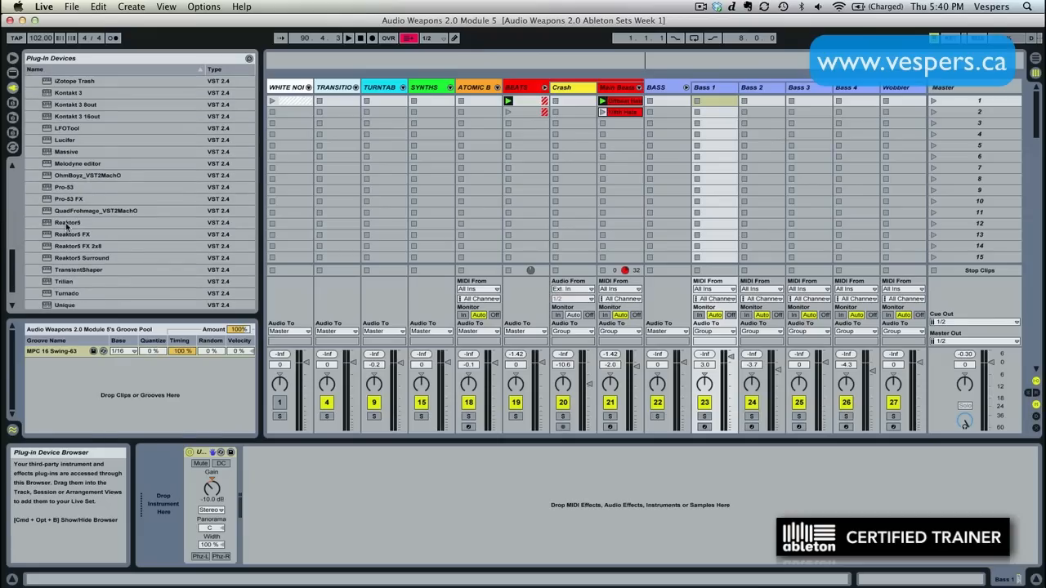
left_click(68, 222)
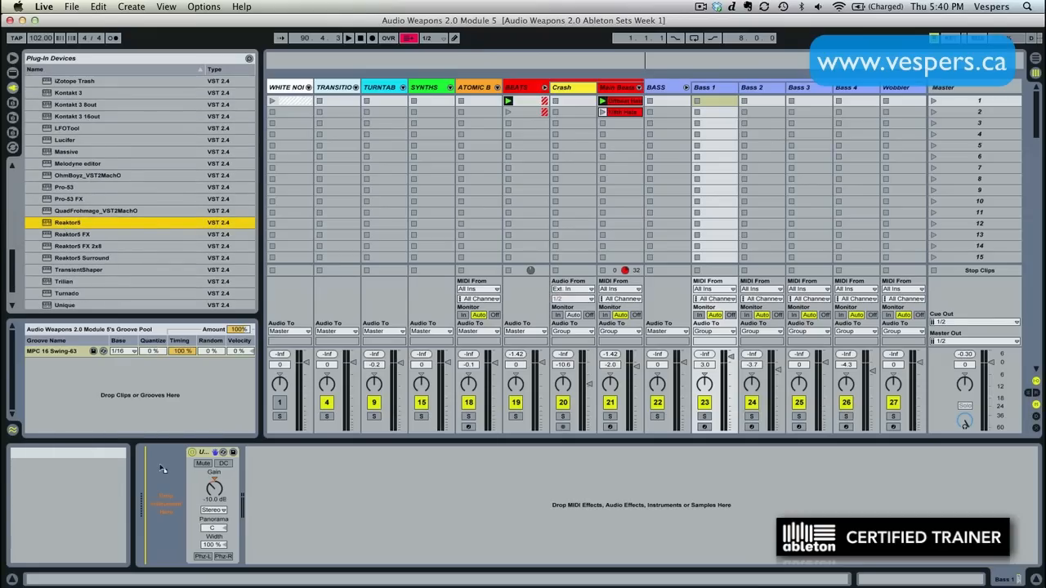
Insert Reaktor 5 on Bass 1 and drag Razor.ens from the Player library into the rack.
double_click(67, 223)
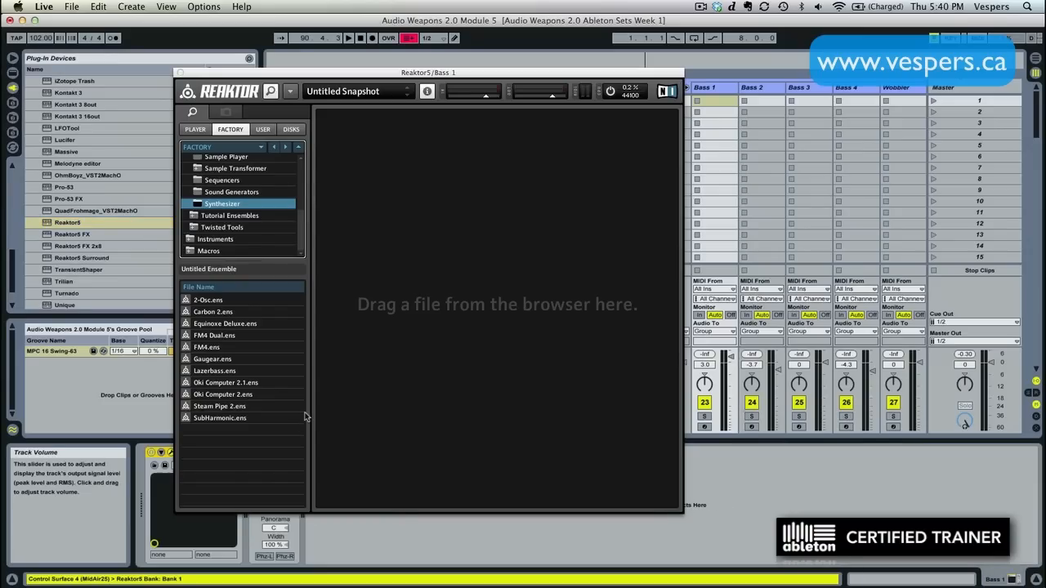
mouse_move(313, 407)
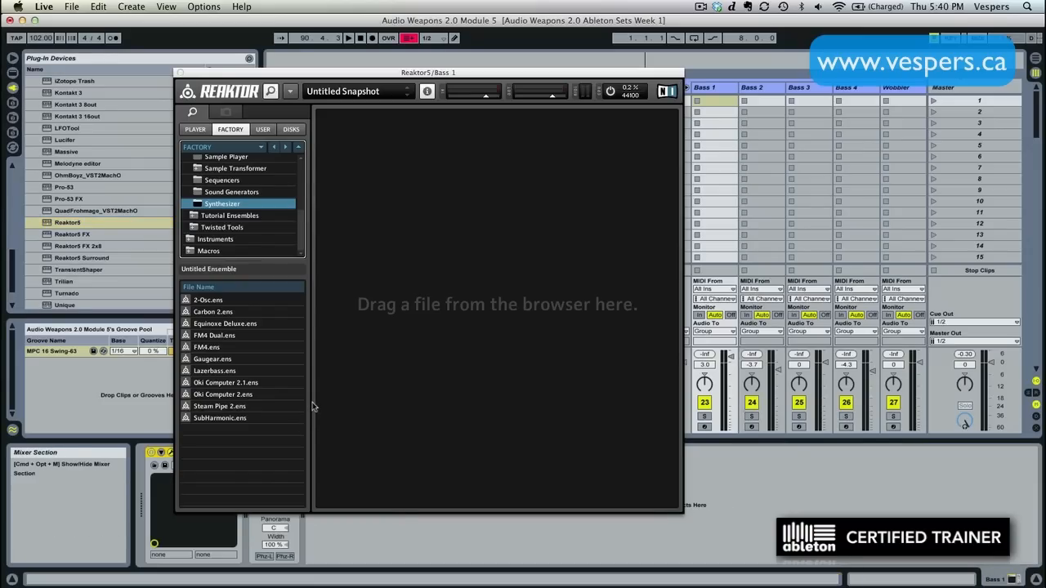
mouse_move(304, 383)
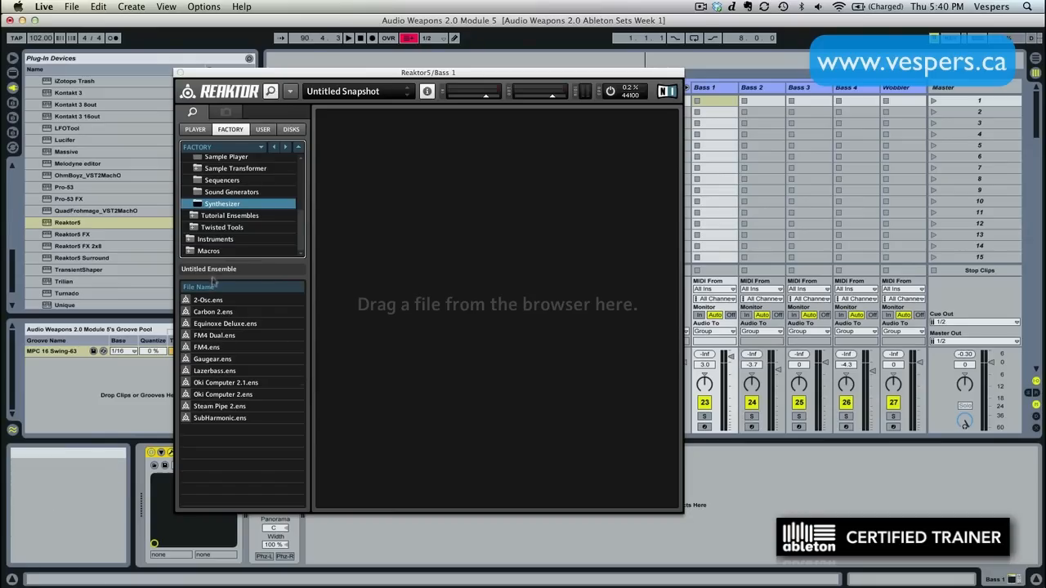
left_click(195, 129)
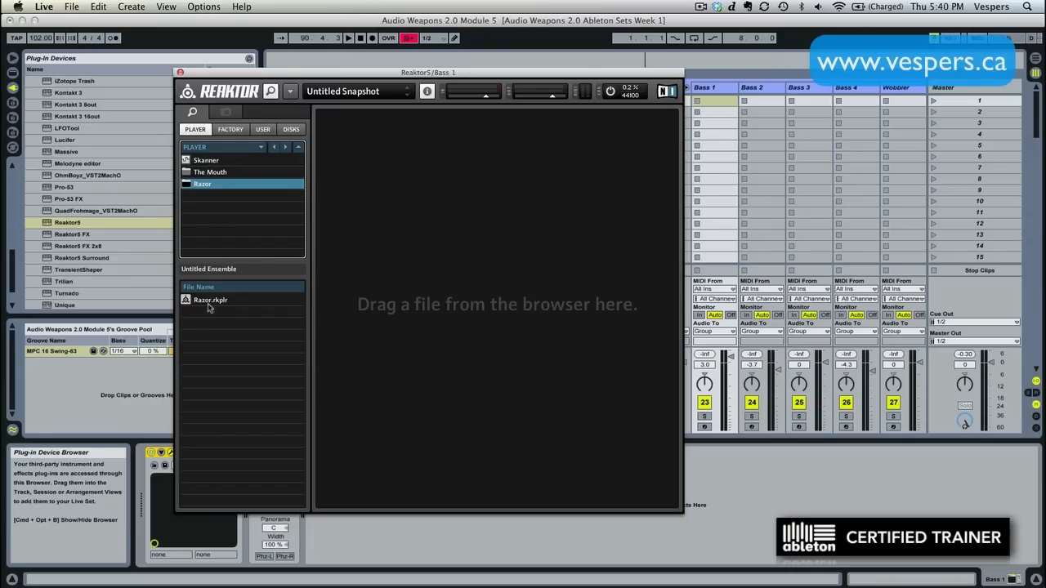
left_click_drag(210, 301, 454, 281)
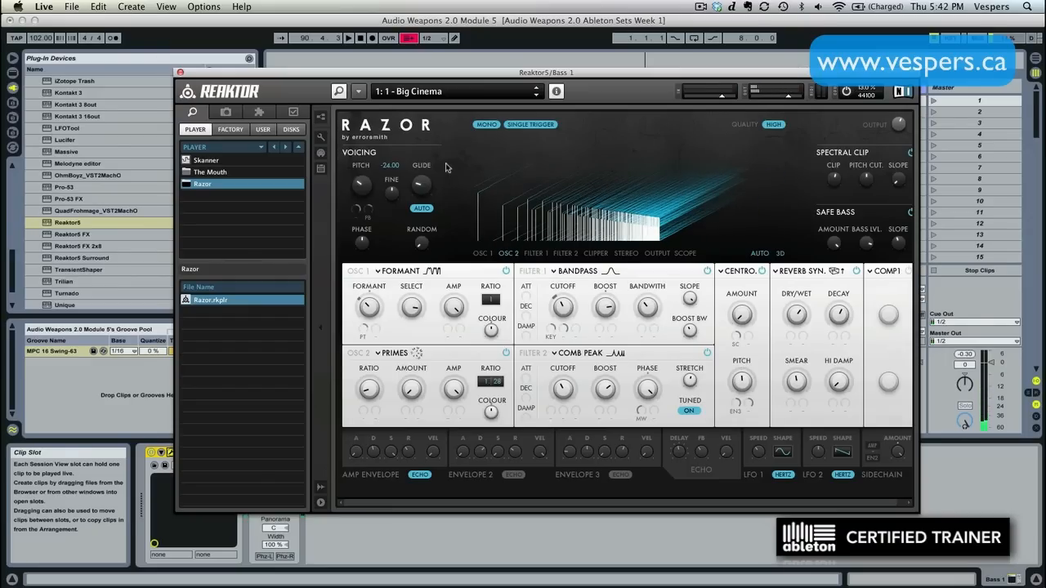
mouse_move(448, 163)
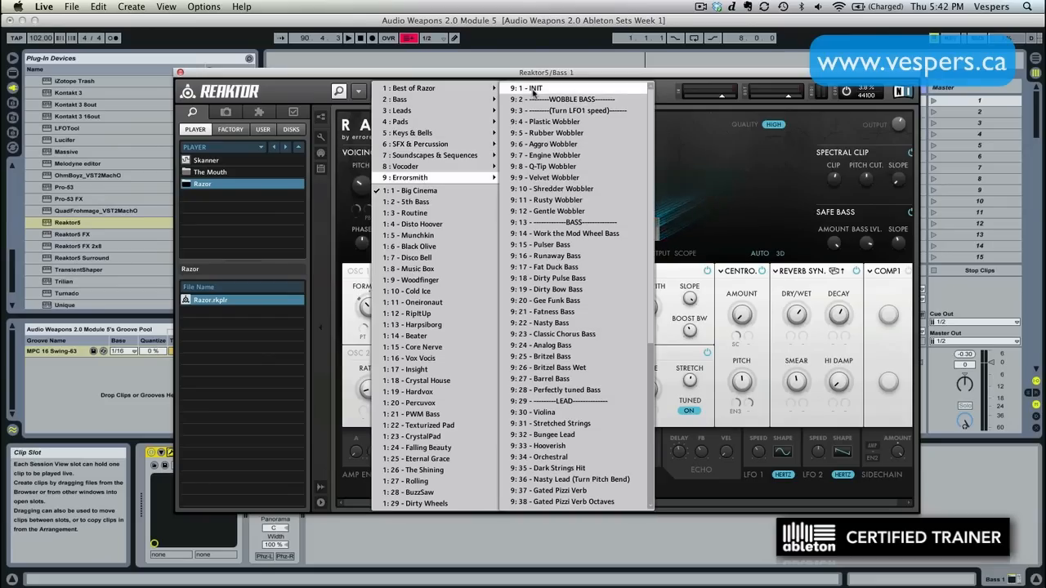
Load the 9:1 INIT preset, enable MONO and set Voicing Pitch to 12.00.
left_click(526, 88)
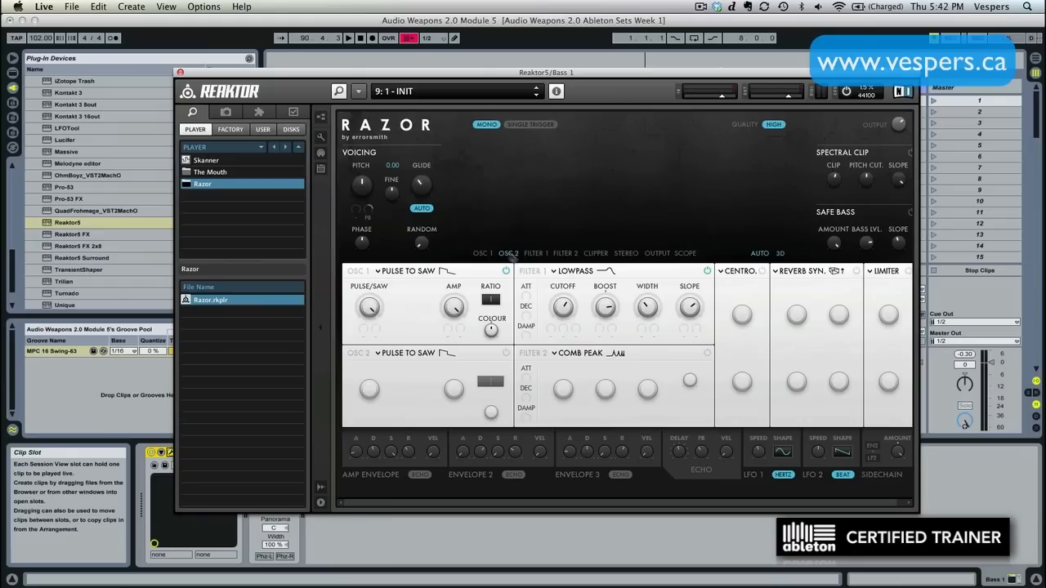
left_click(529, 124)
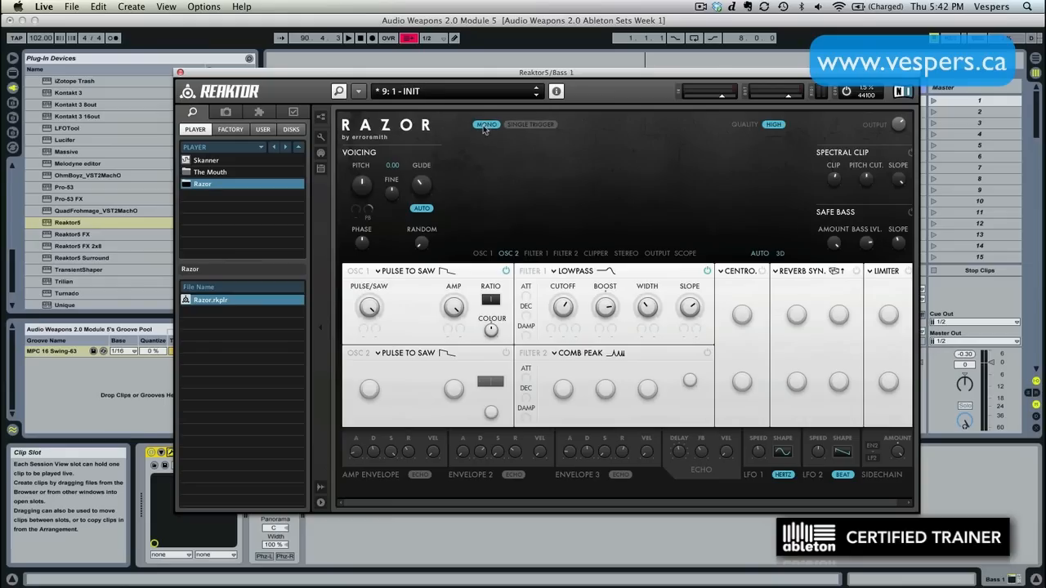
mouse_move(484, 124)
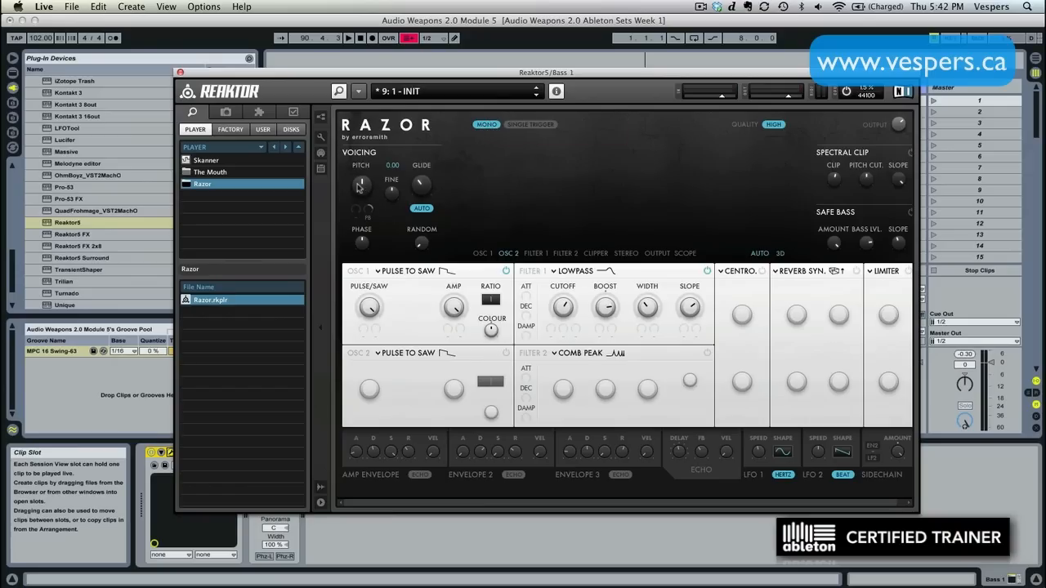
left_click_drag(363, 183, 363, 205)
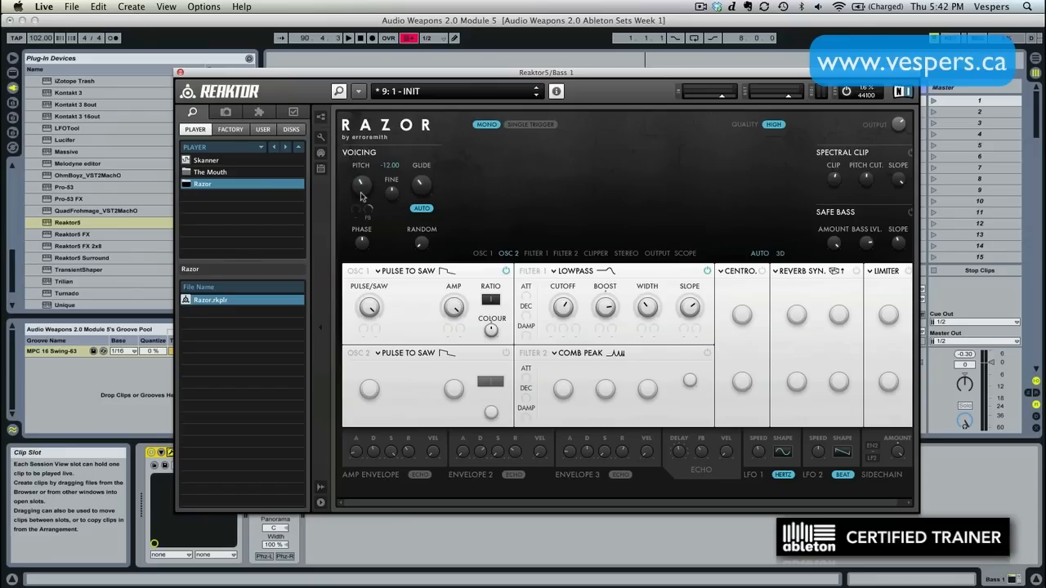
mouse_move(380, 191)
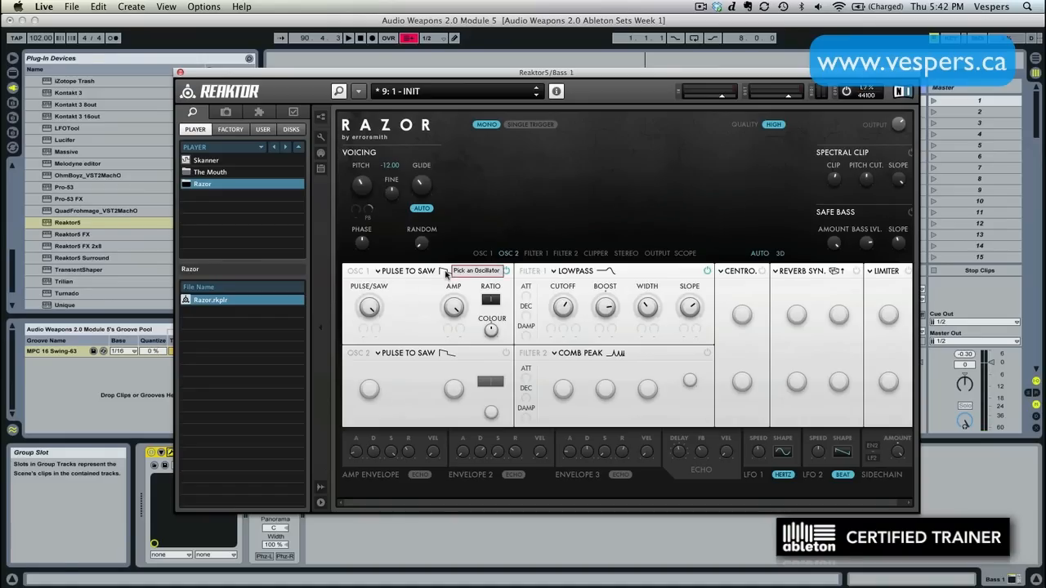
mouse_move(402, 275)
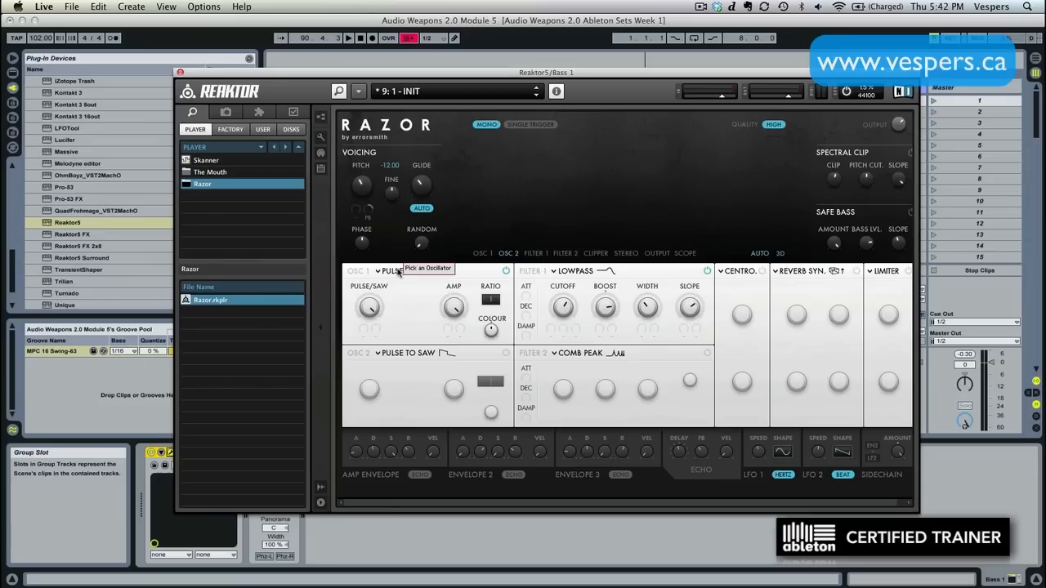
Switch oscillator 1 from Pulse to Saw to Formant and raise its Formant knob.
left_click(409, 271)
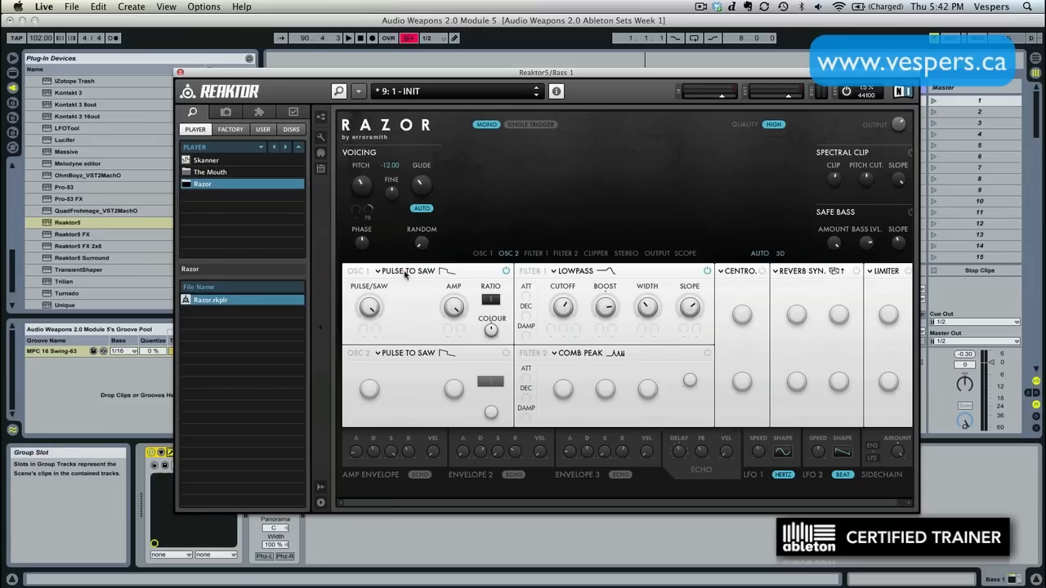
left_click(407, 271)
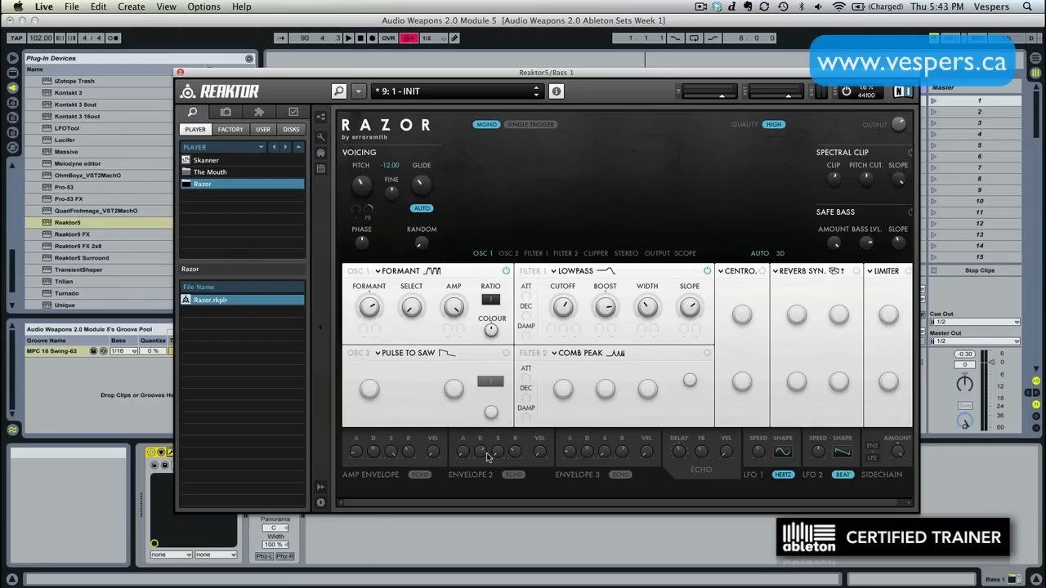
mouse_move(499, 453)
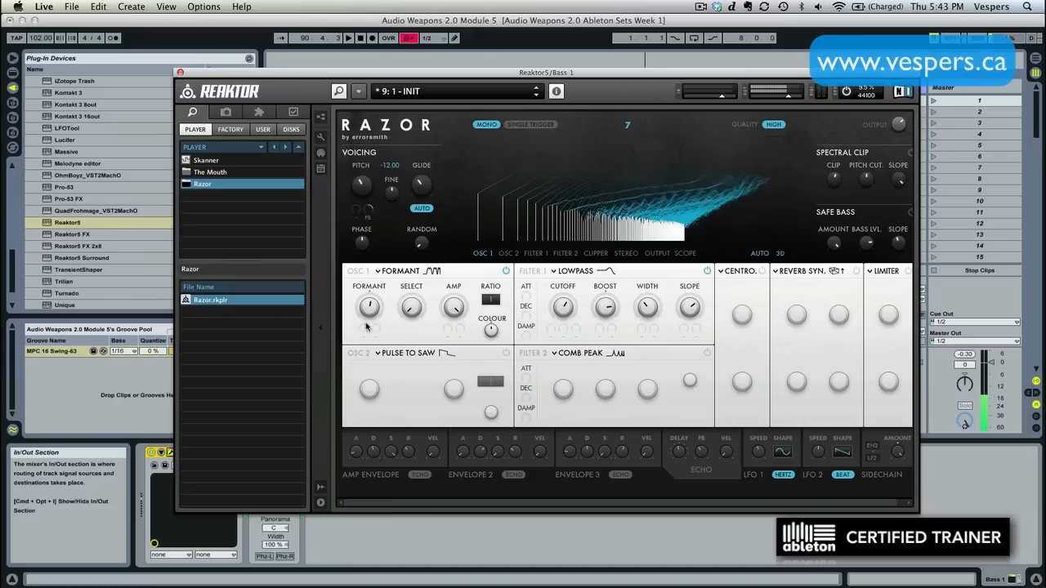
left_click_drag(369, 307, 373, 308)
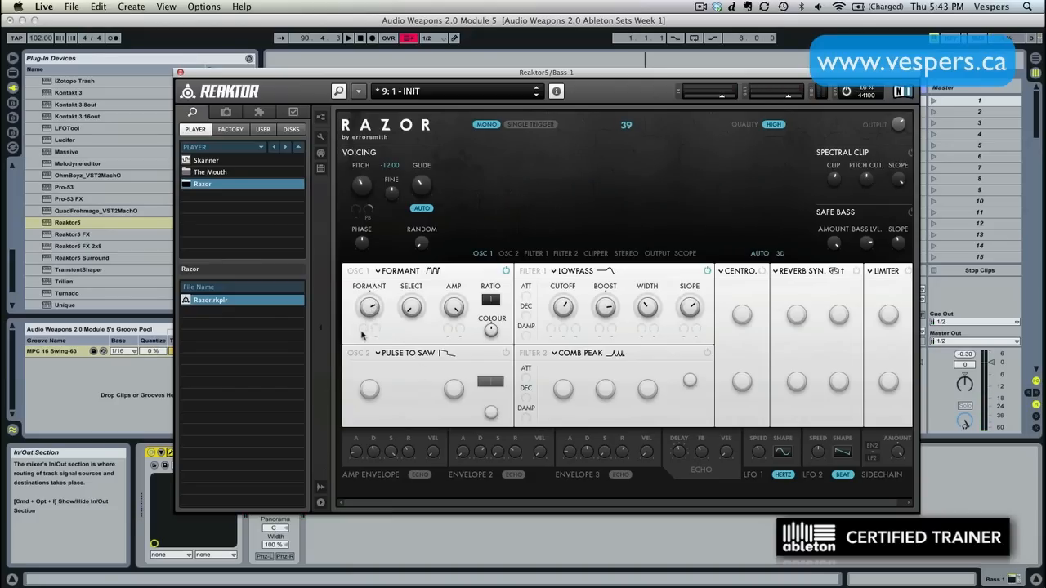
mouse_move(378, 333)
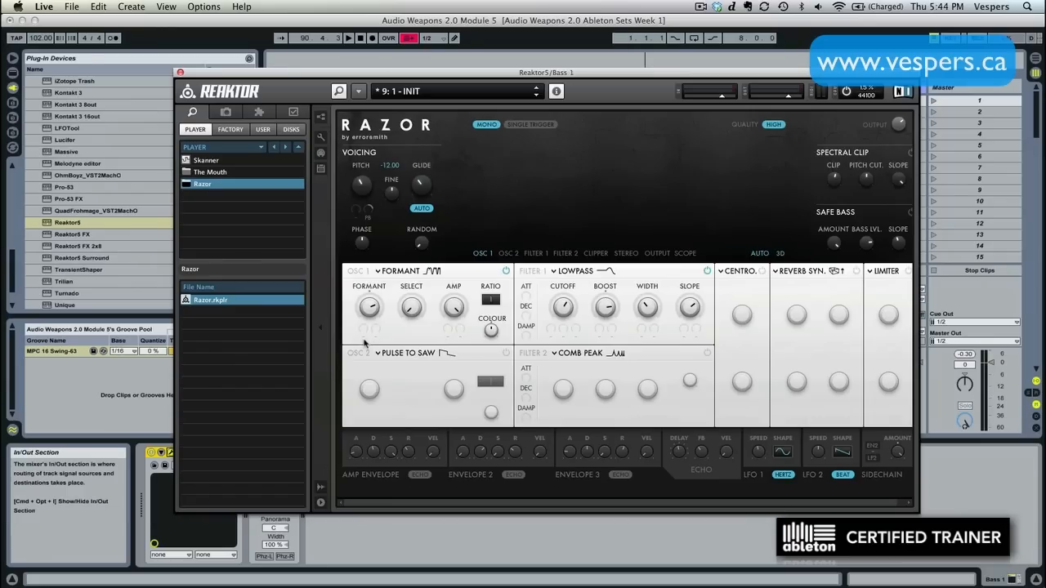
mouse_move(366, 342)
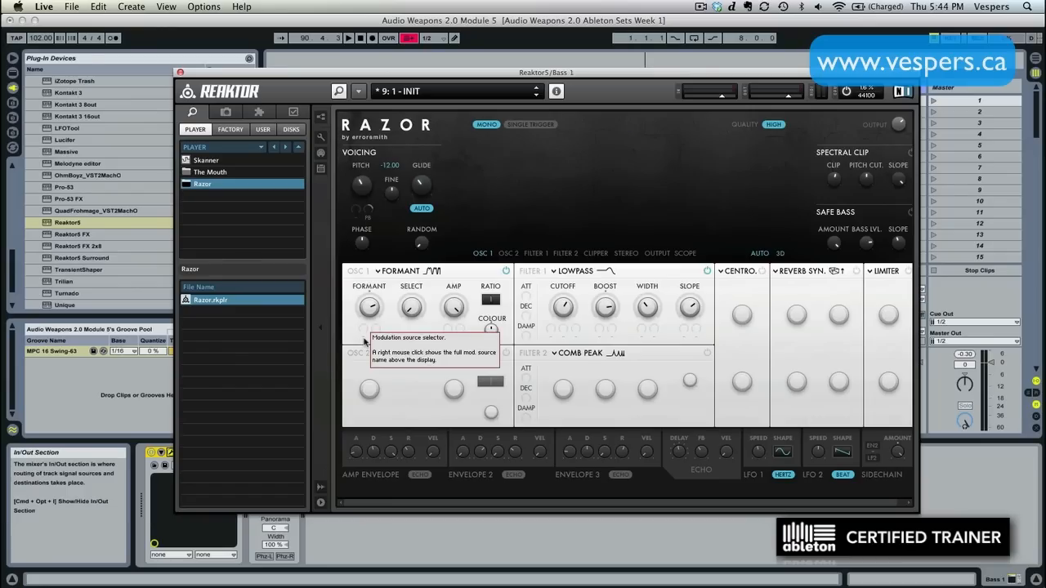
Assign a modulation source to the OSC 1 Formant knob with depth -53.
left_click(363, 338)
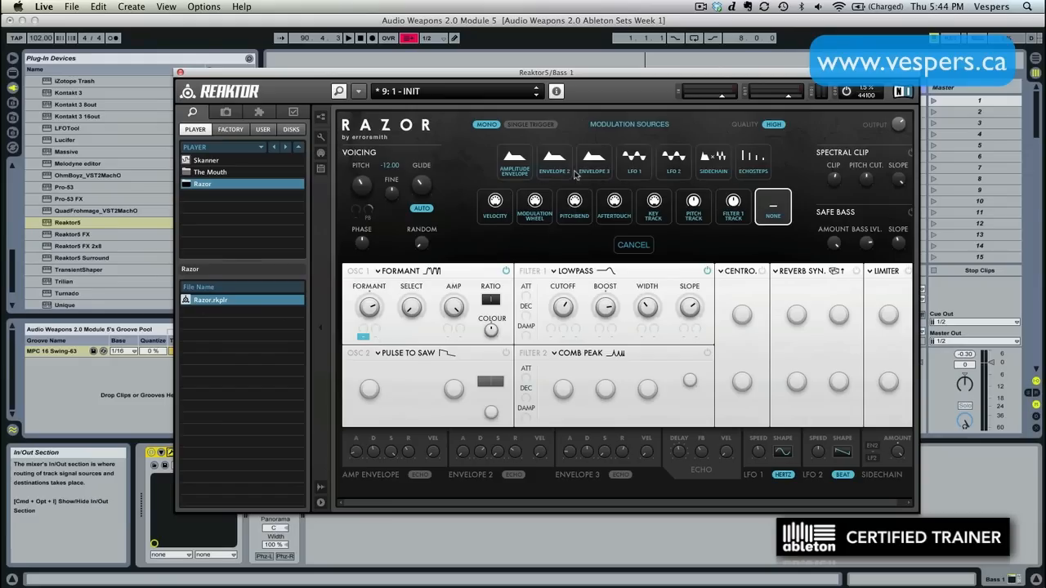
mouse_move(595, 206)
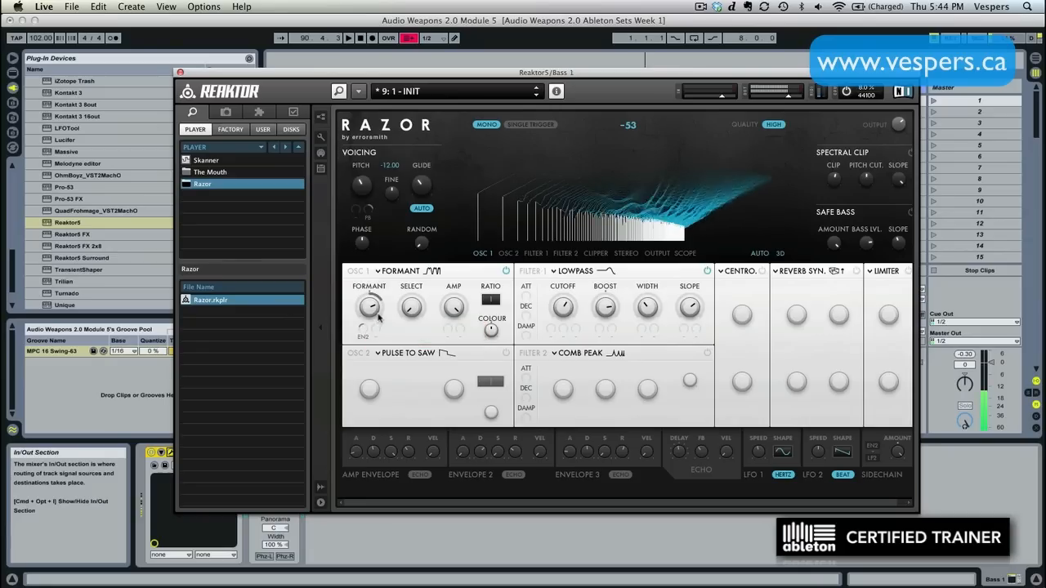
left_click_drag(370, 307, 368, 301)
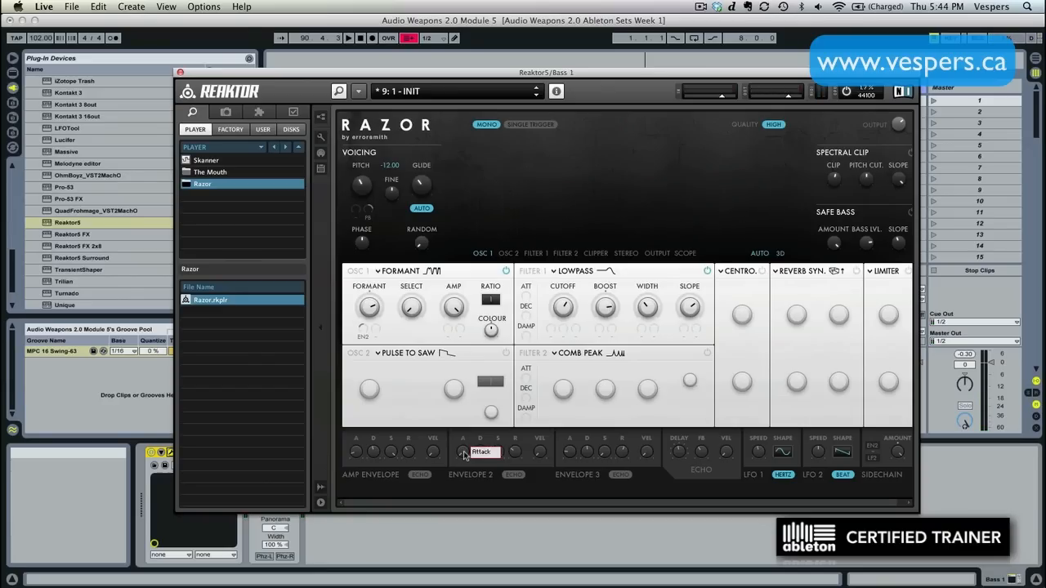
mouse_move(382, 312)
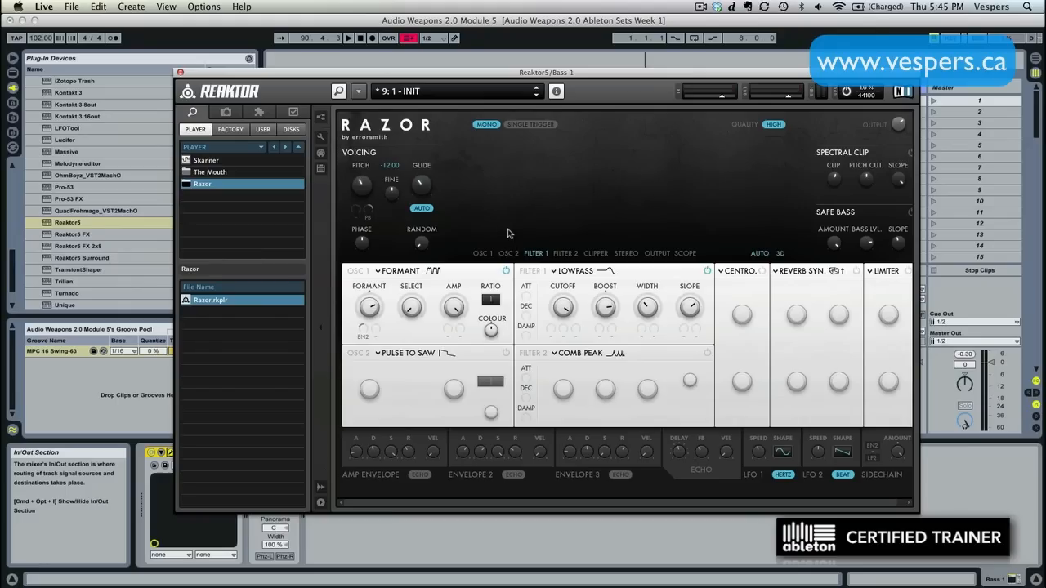
mouse_move(482, 239)
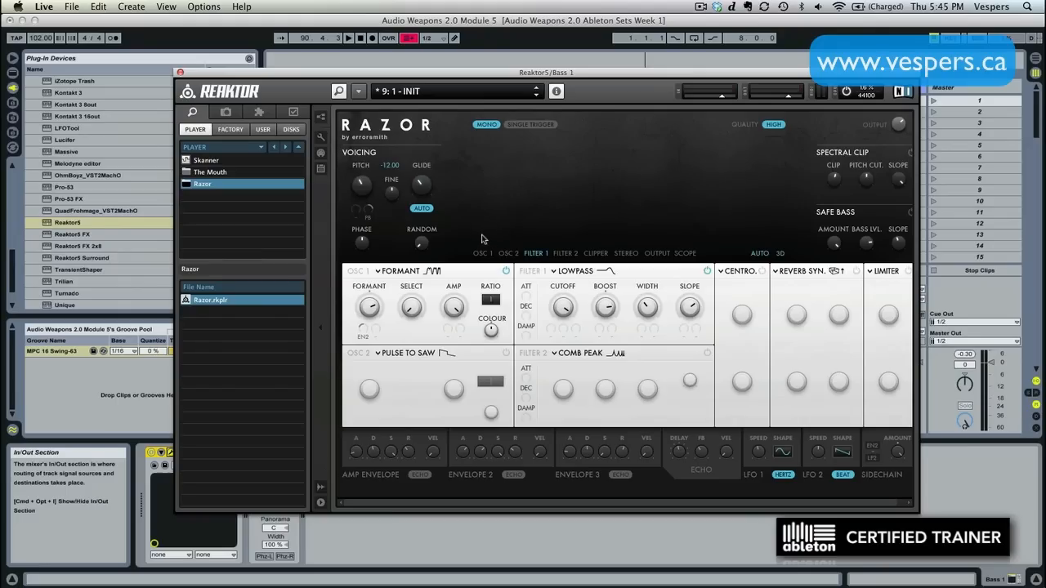
mouse_move(695, 228)
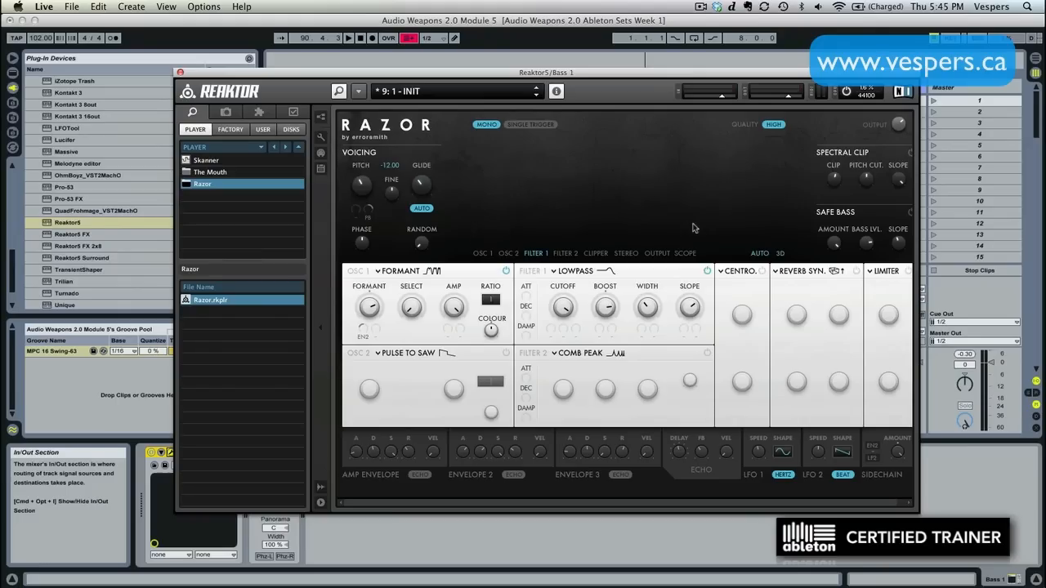
mouse_move(537, 209)
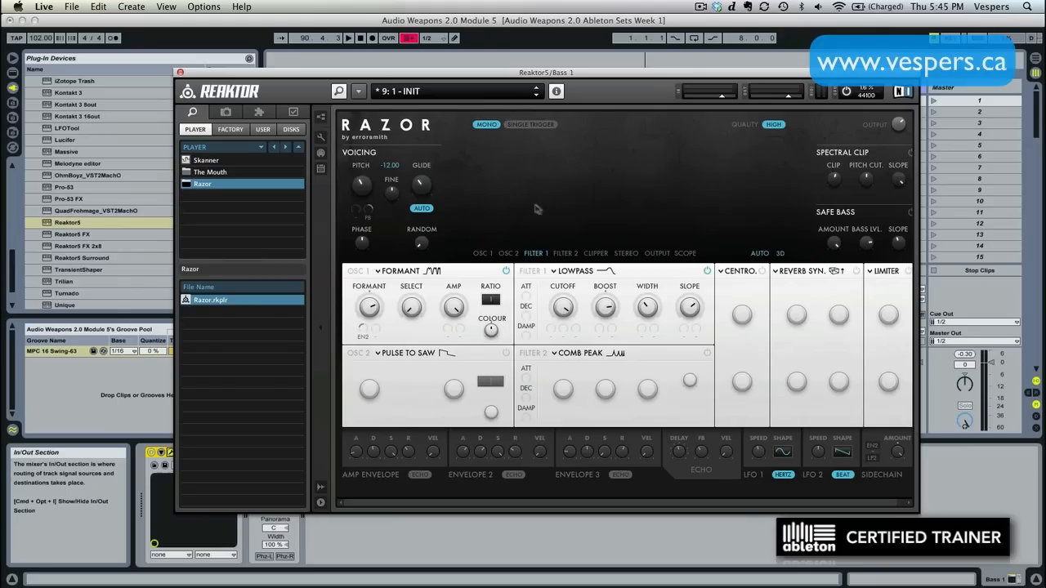
mouse_move(514, 224)
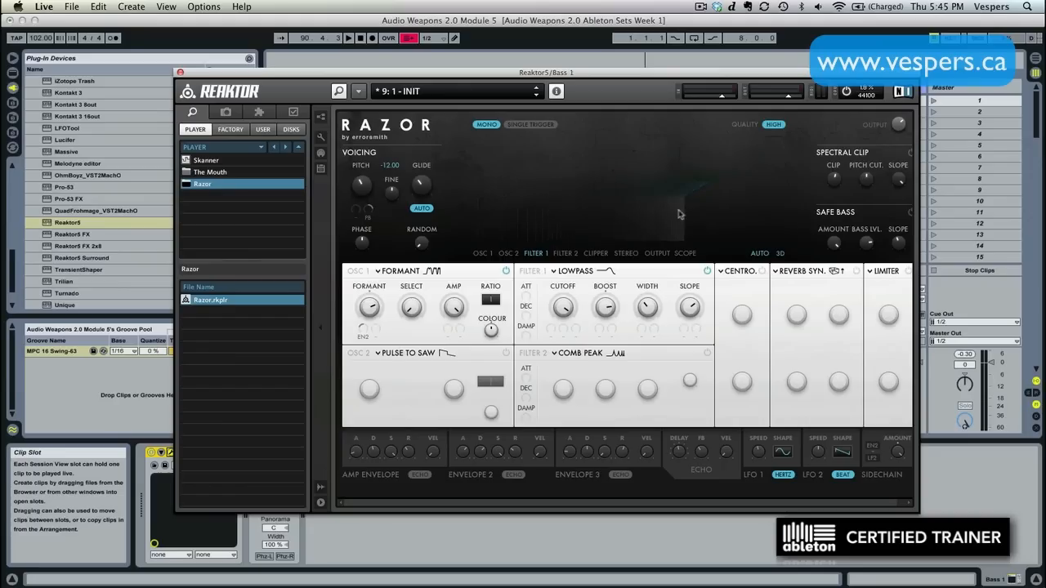
mouse_move(478, 212)
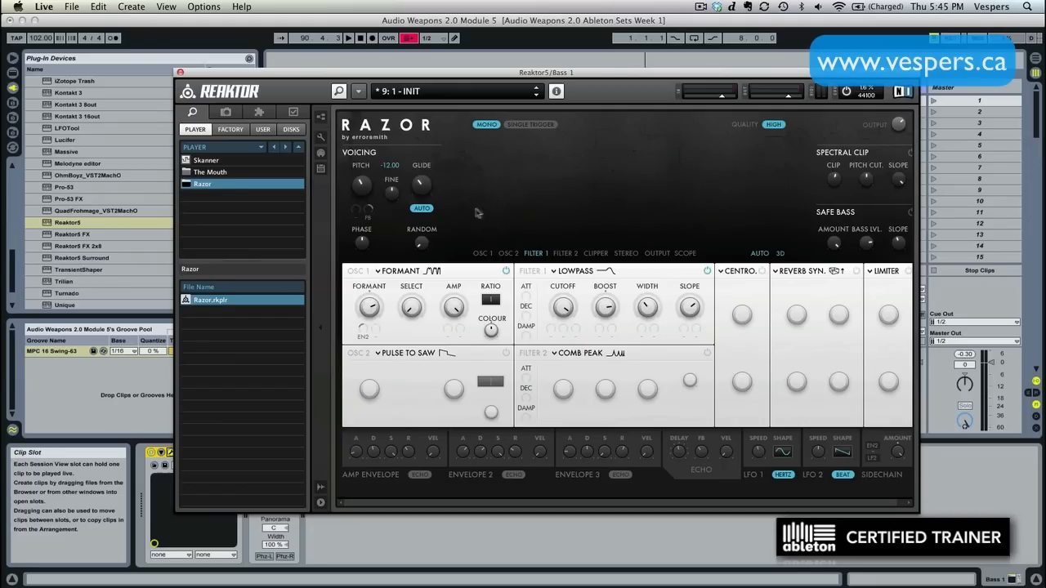
mouse_move(585, 216)
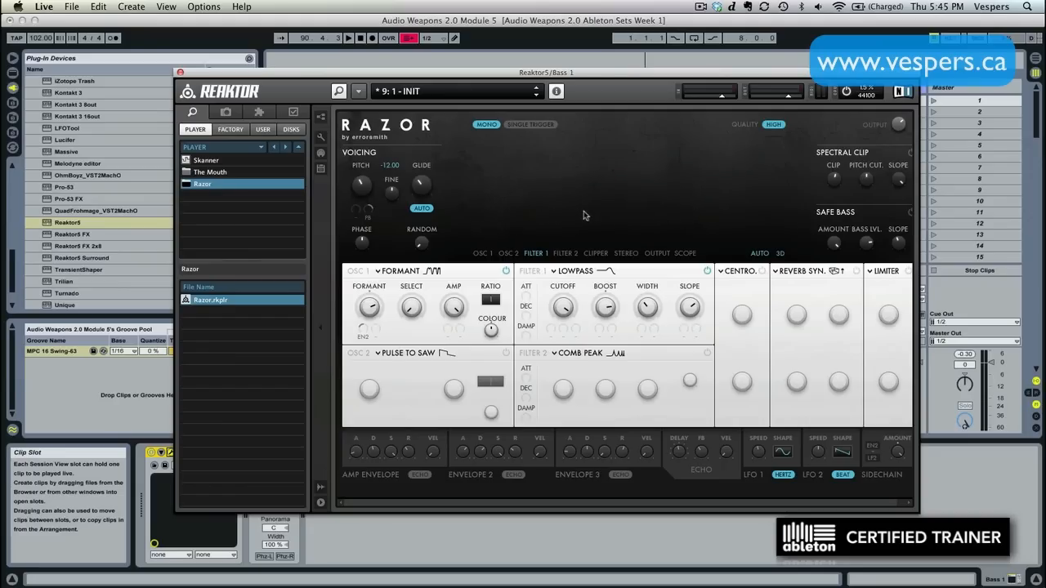
mouse_move(559, 222)
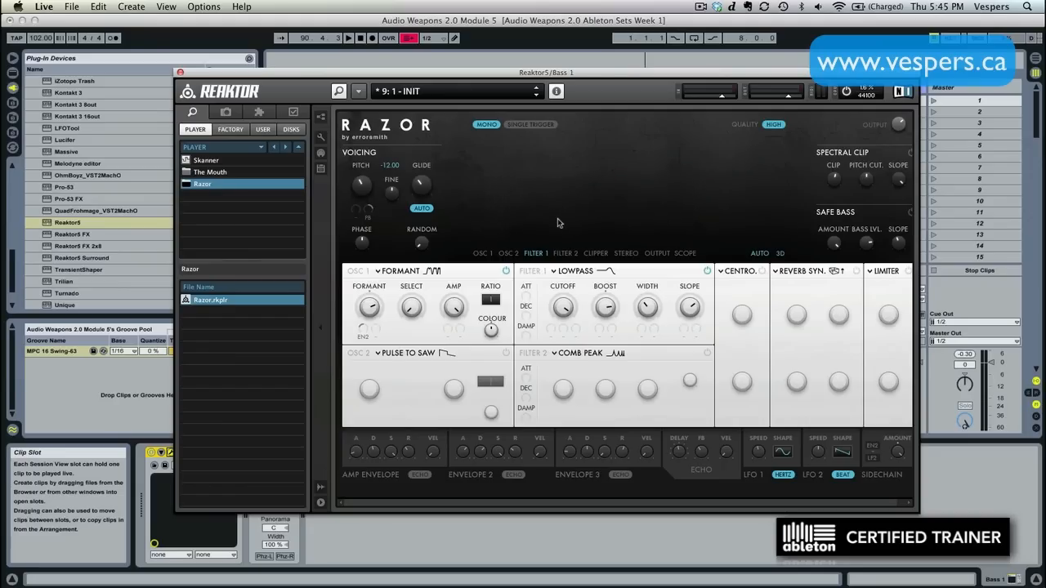
mouse_move(595, 212)
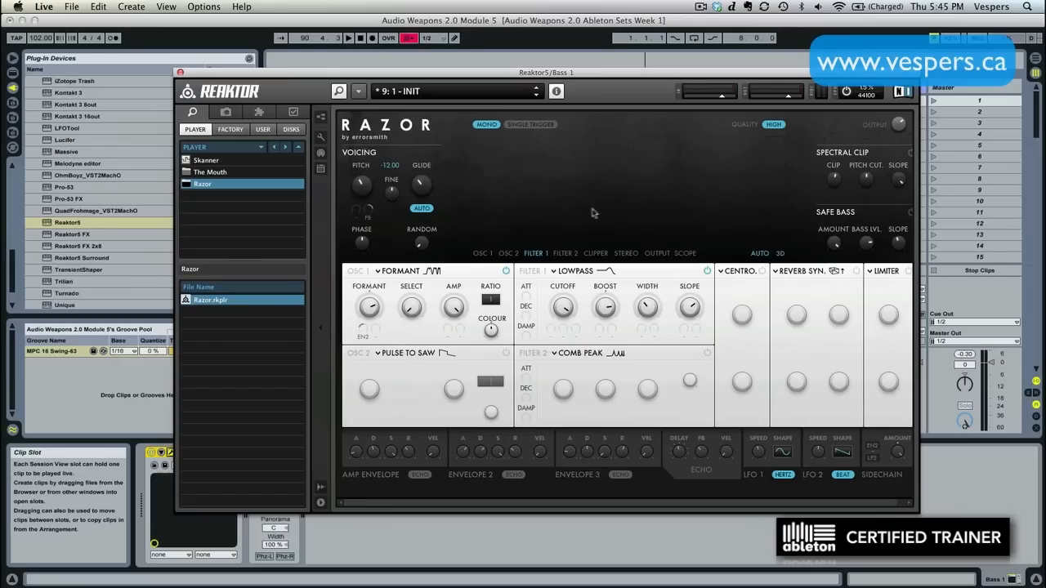
mouse_move(595, 265)
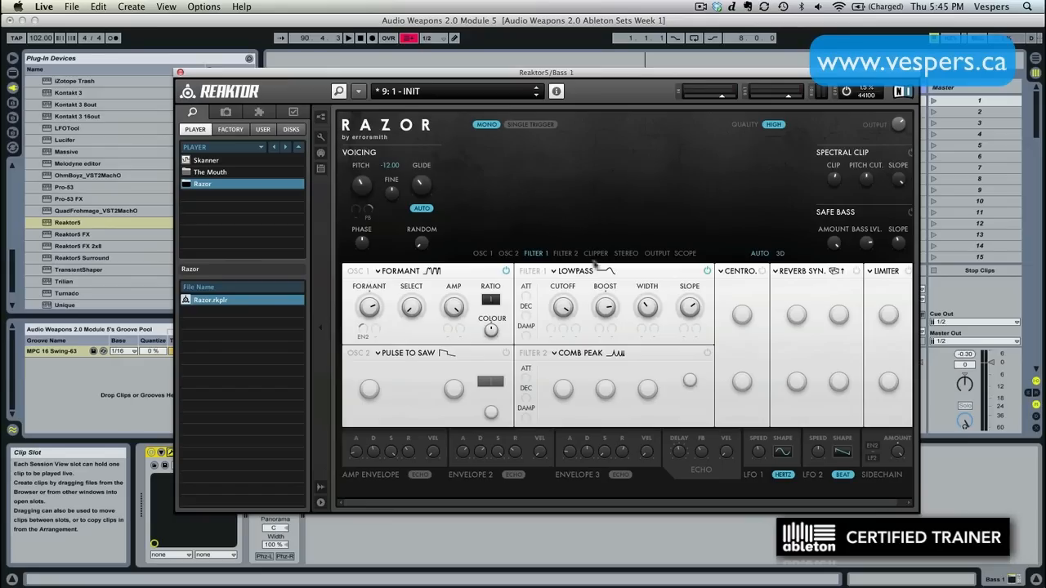
mouse_move(598, 276)
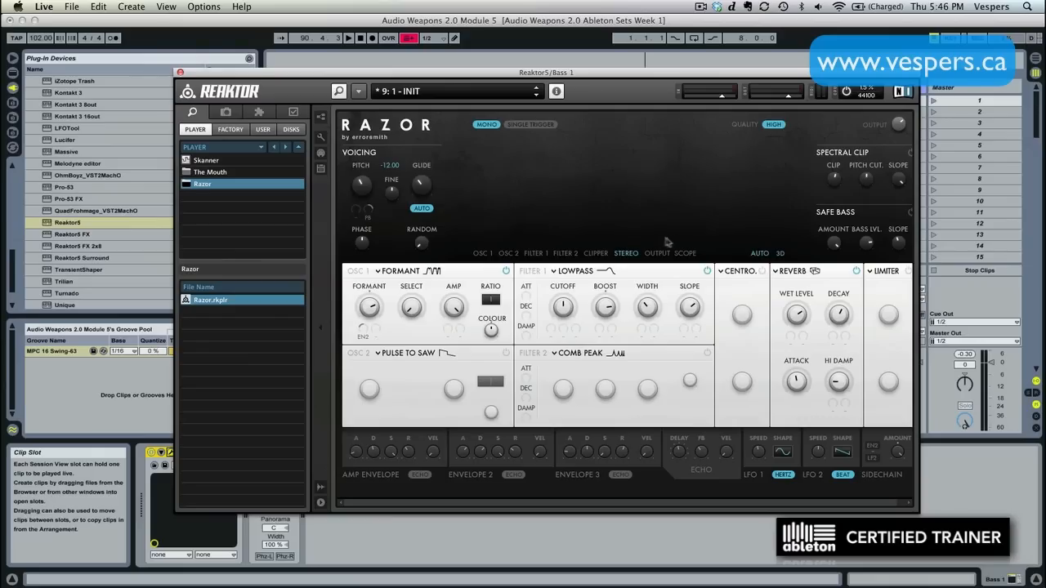
mouse_move(667, 239)
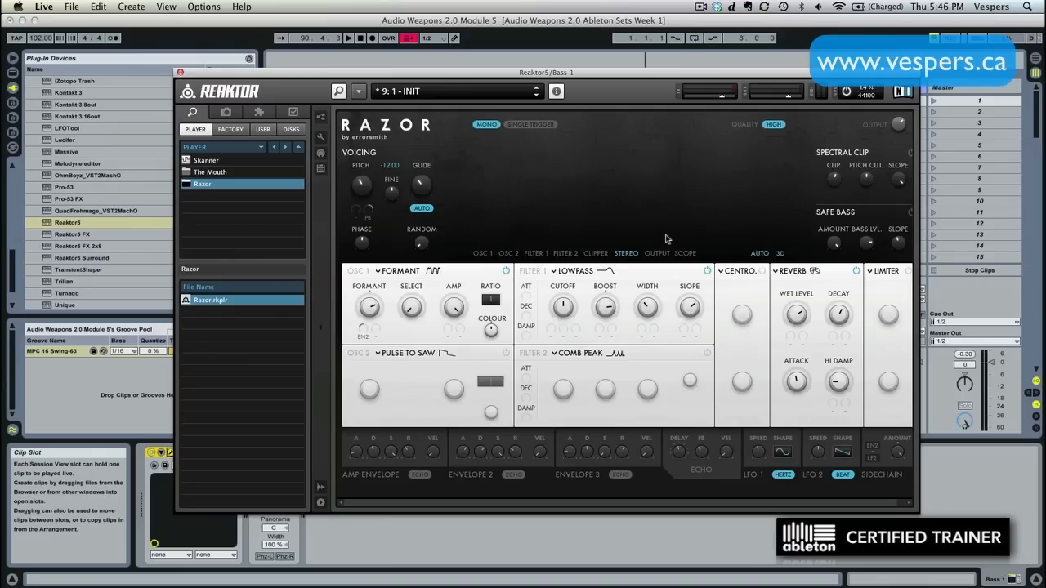
mouse_move(667, 238)
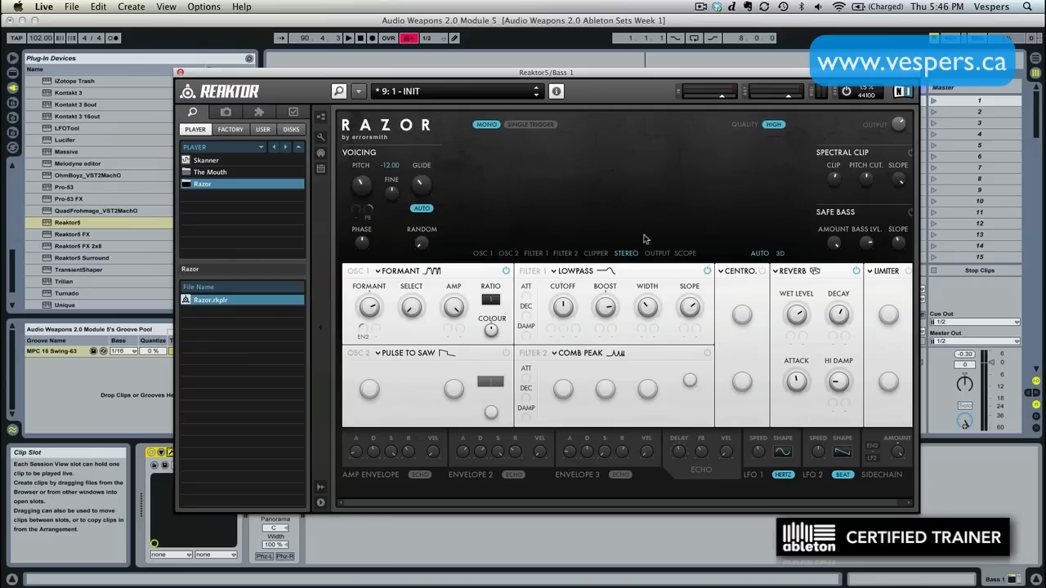
mouse_move(613, 244)
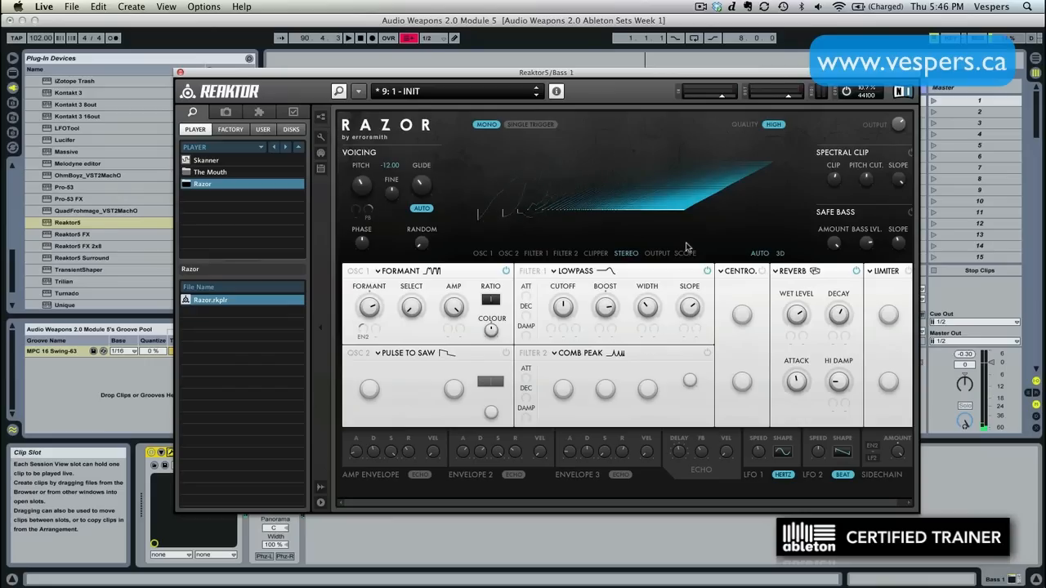
Switch Razor's Reverb Synth effect module to the plain Reverb.
left_click(857, 271)
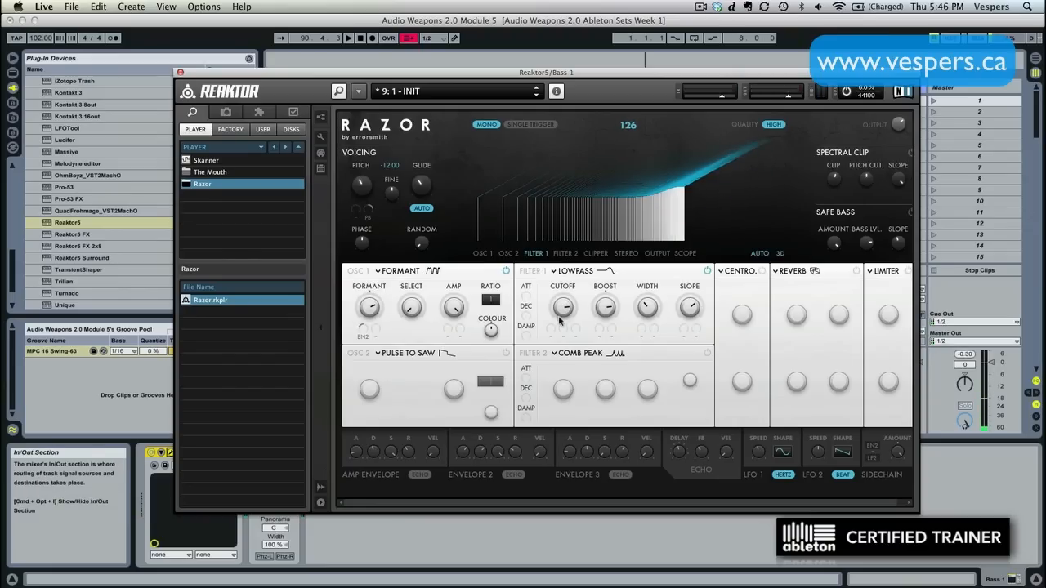
mouse_move(562, 307)
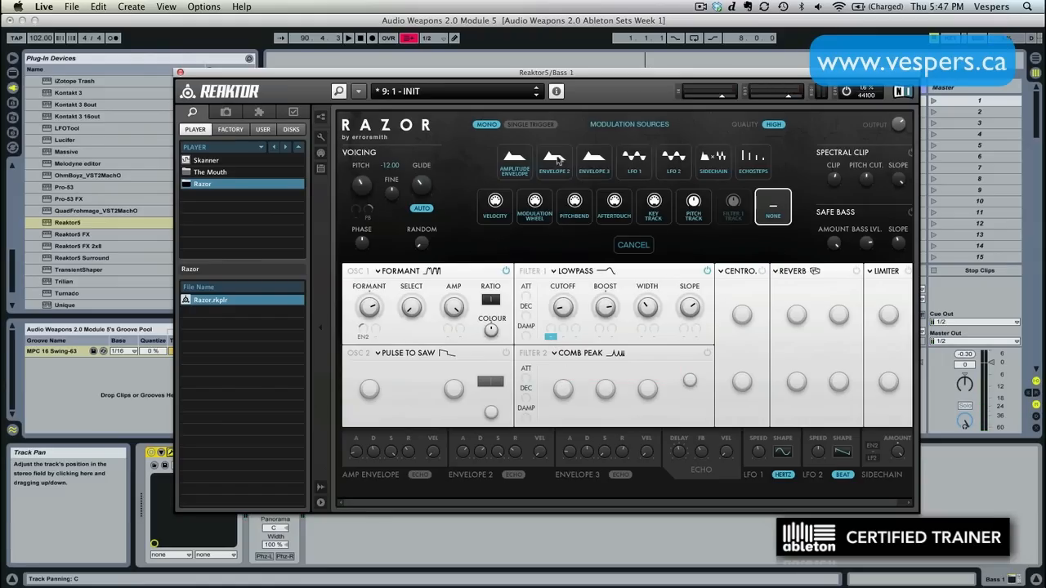
Route a modulation source to the lowpass cutoff, bringing the display to 38.
left_click(634, 246)
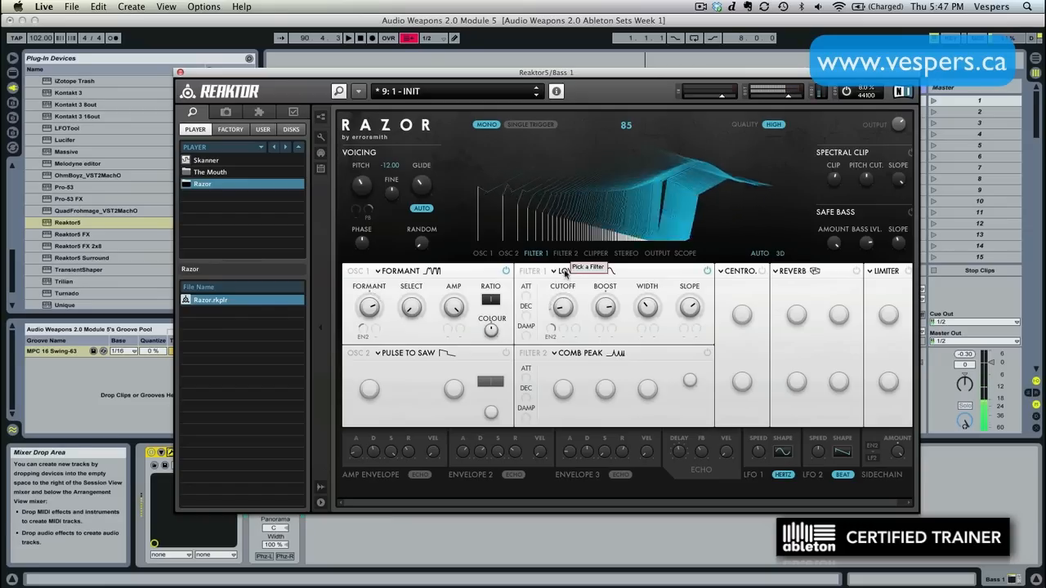
left_click(575, 271)
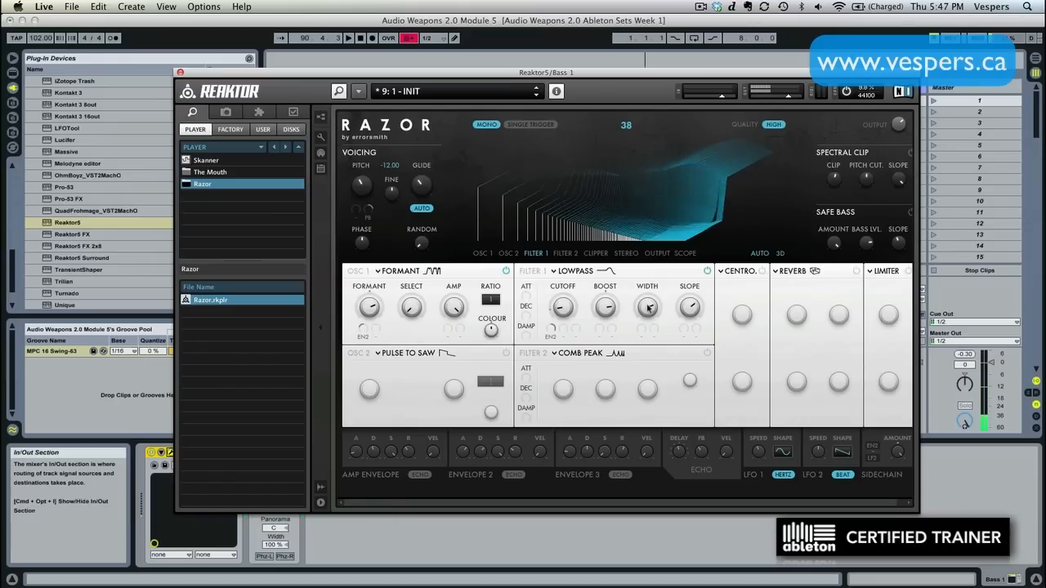
Lower the Lowpass Width knob to about 0.5.
left_click_drag(648, 307, 647, 297)
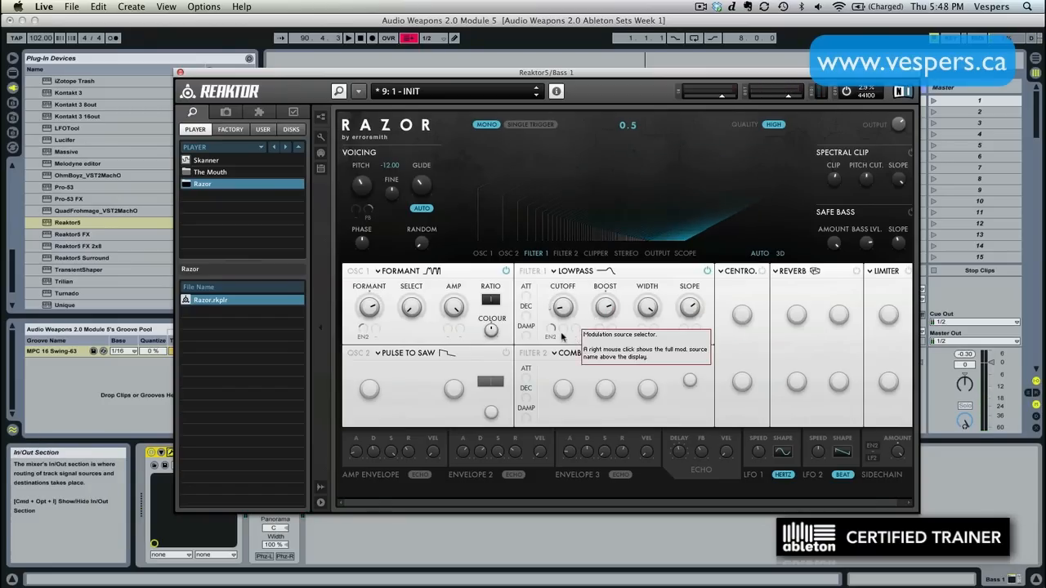
mouse_move(552, 327)
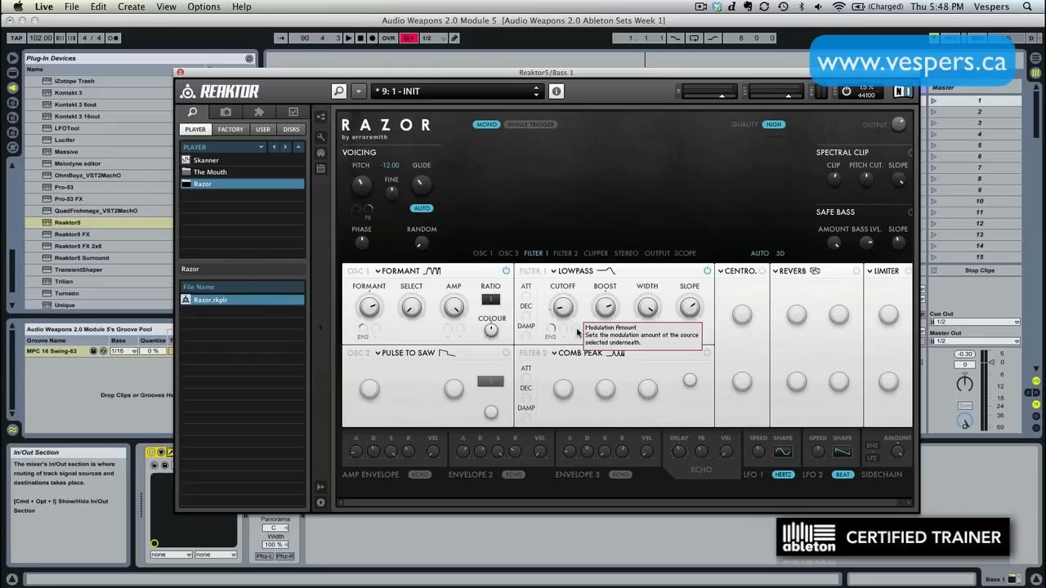
Assign a second modulation source to the lowpass filter, cutoff around 53.
left_click(552, 336)
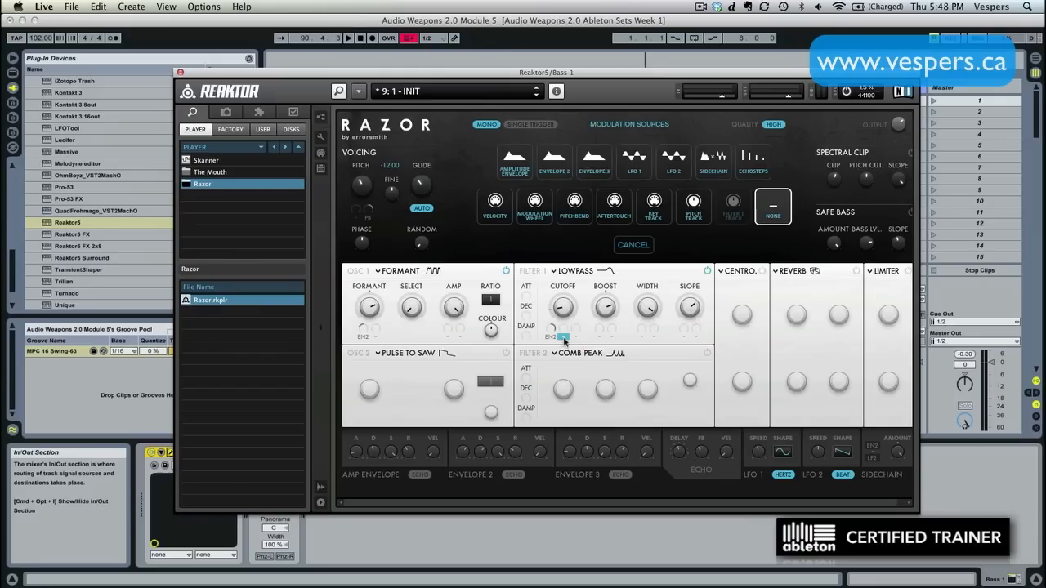
left_click(634, 246)
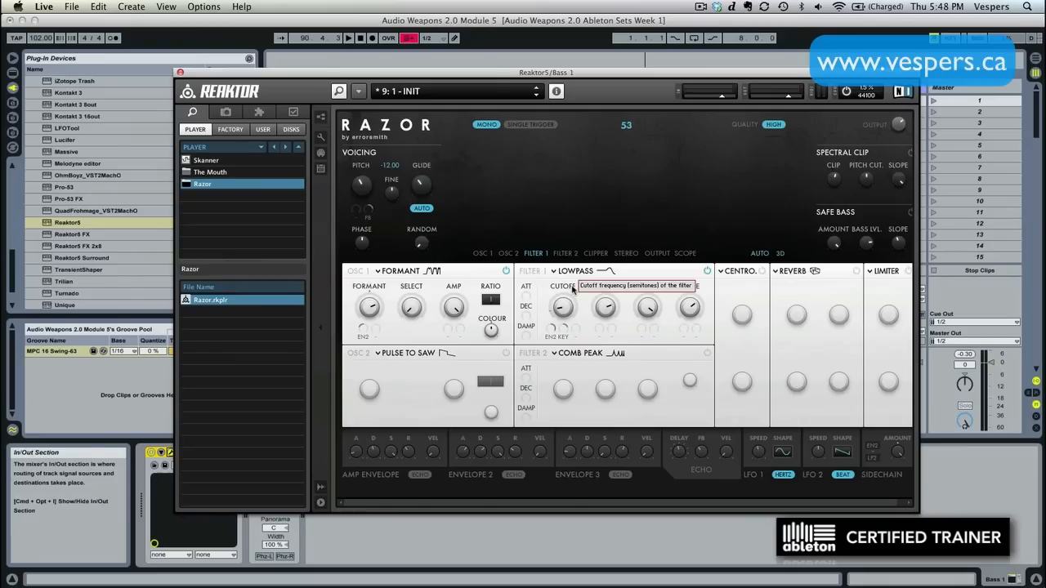
mouse_move(569, 298)
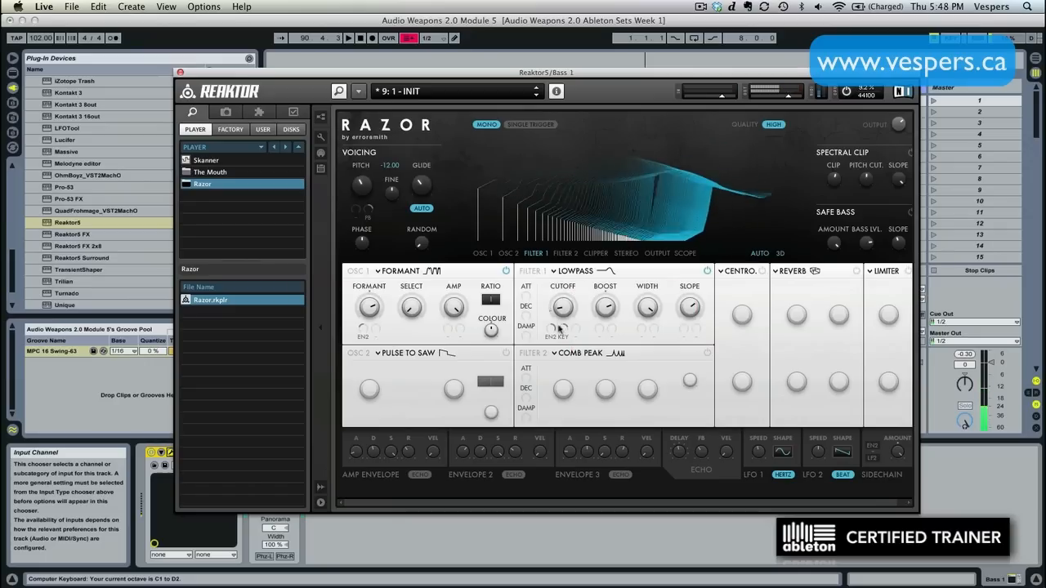
mouse_move(559, 329)
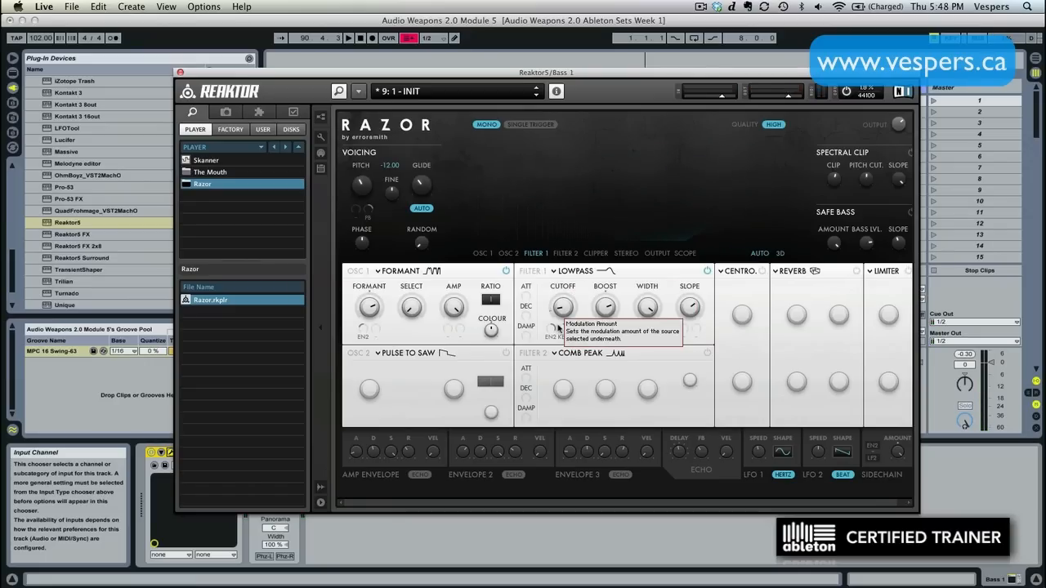
mouse_move(585, 358)
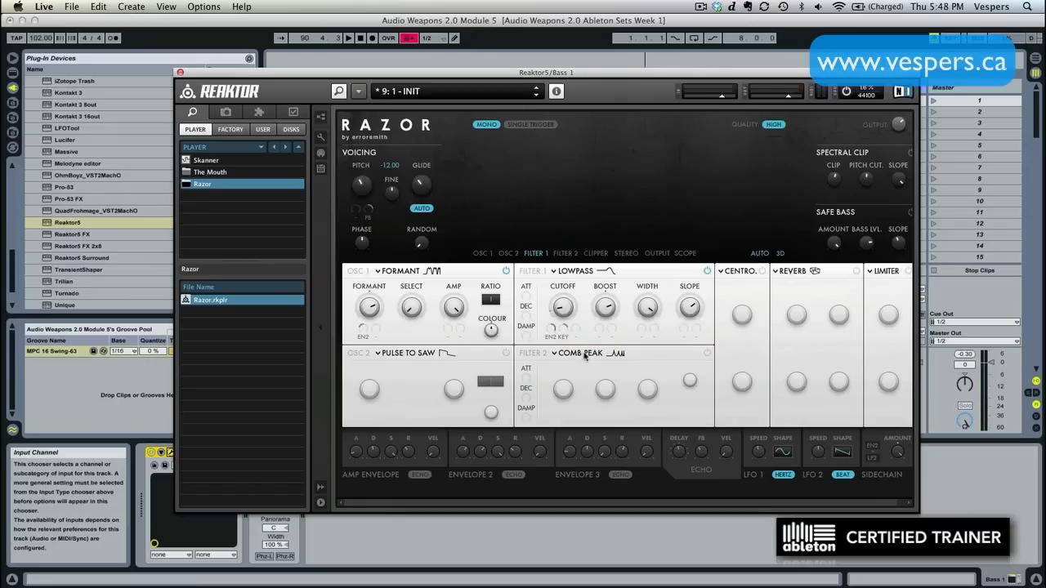
mouse_move(585, 353)
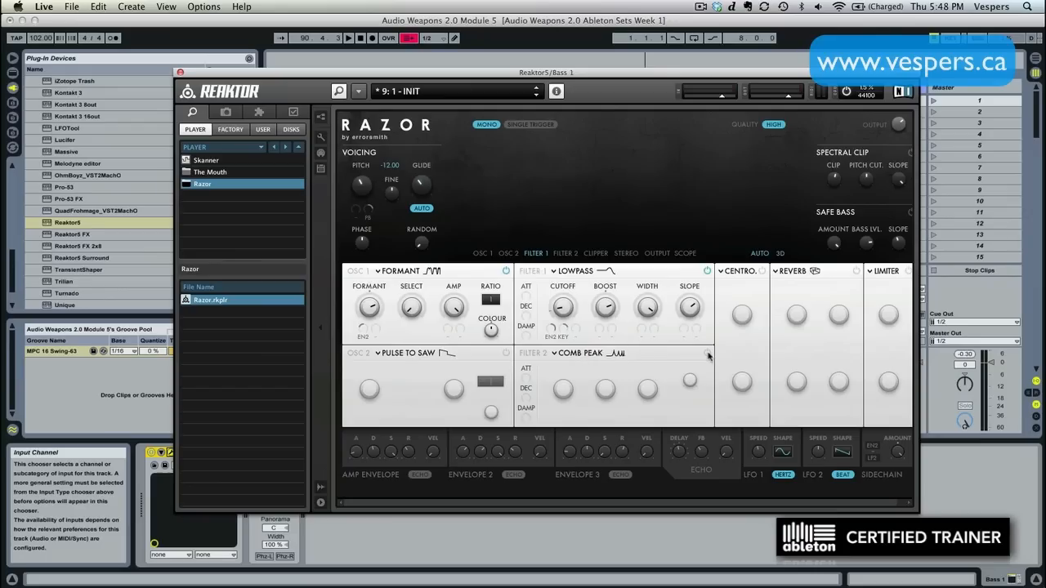
Change Filter 2 from Comb Peak to Bandreject.
left_click(708, 353)
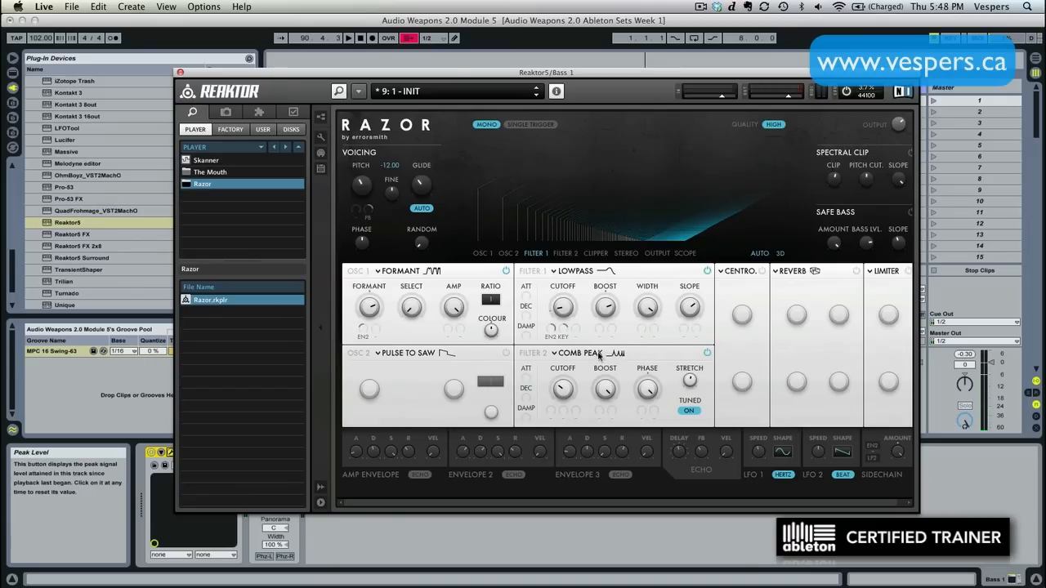
left_click(587, 353)
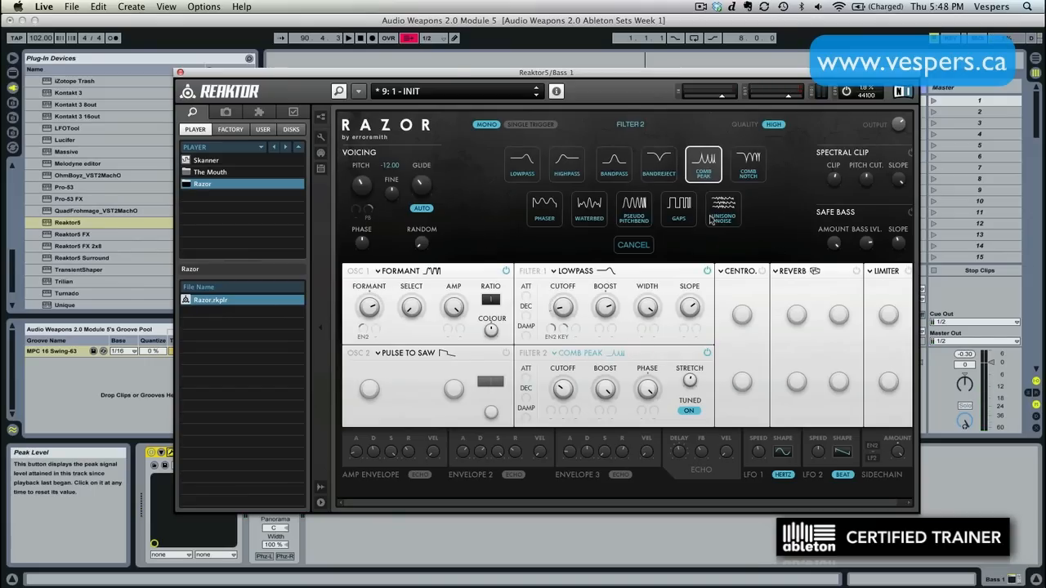
left_click(659, 164)
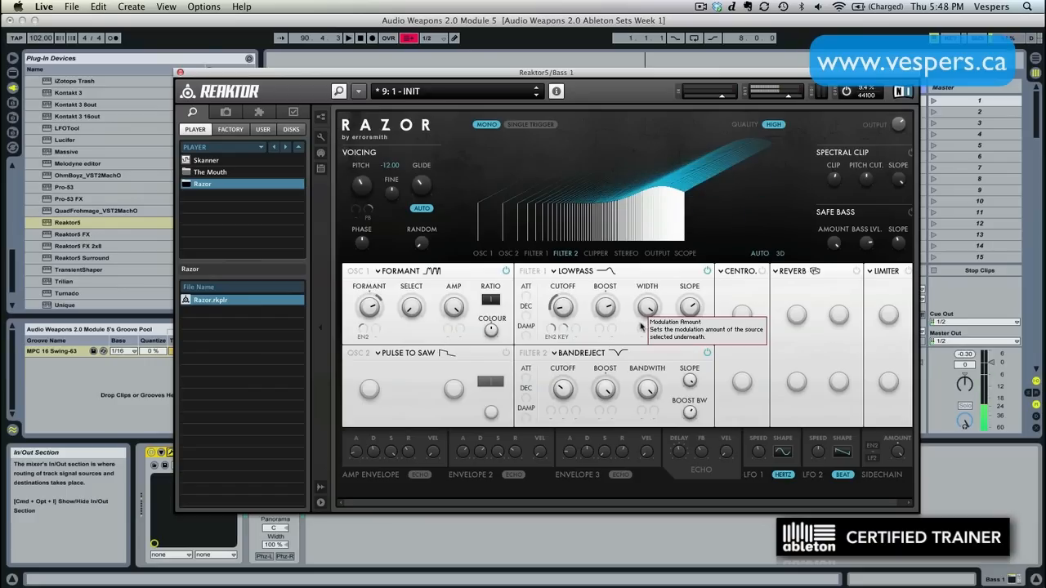
mouse_move(582, 389)
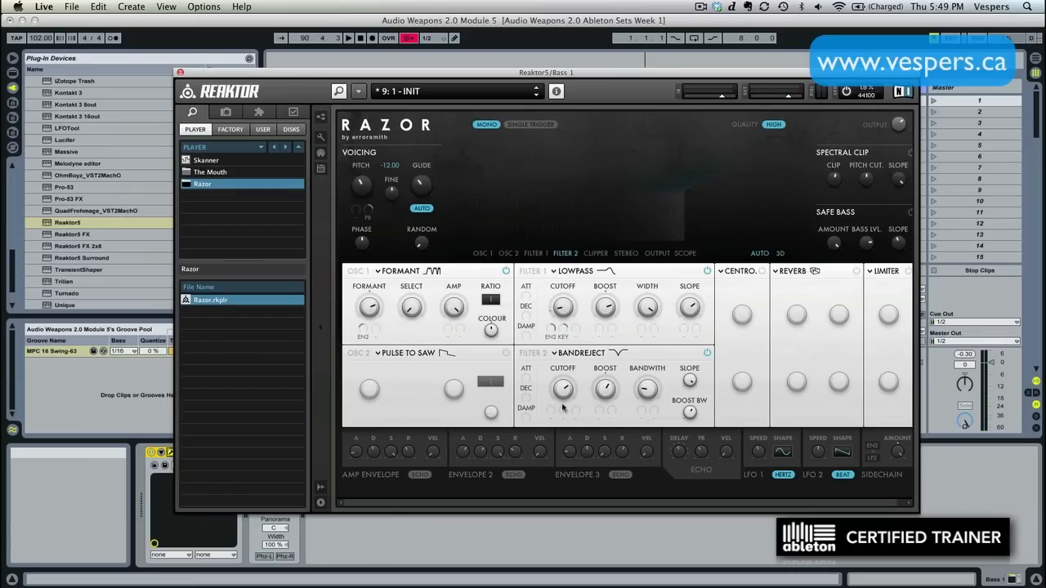
Assign Key Track as the band-reject filter's modulation source and select its amount, showing -57.
left_click(551, 418)
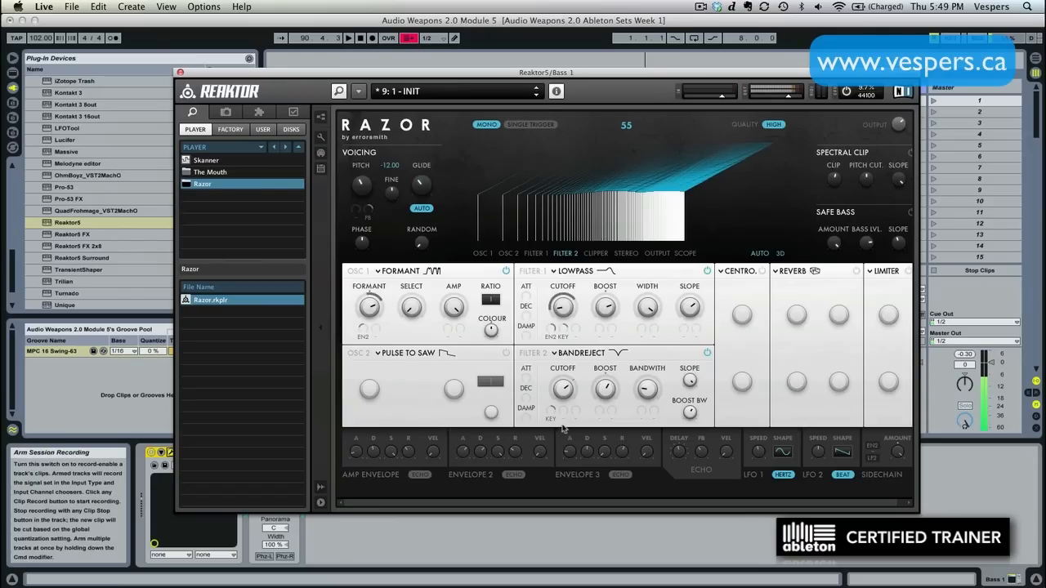
left_click(562, 418)
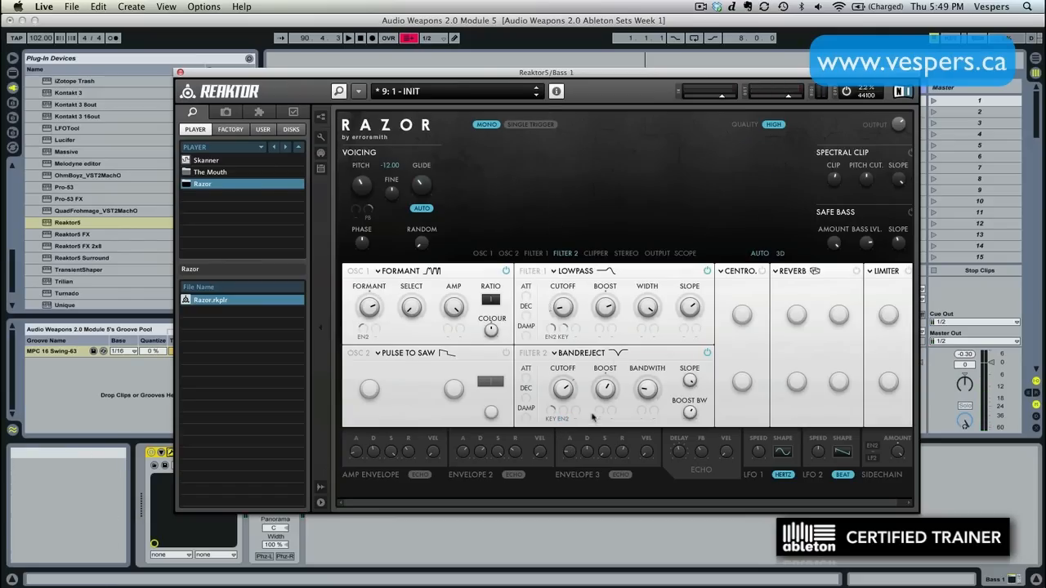
left_click(563, 387)
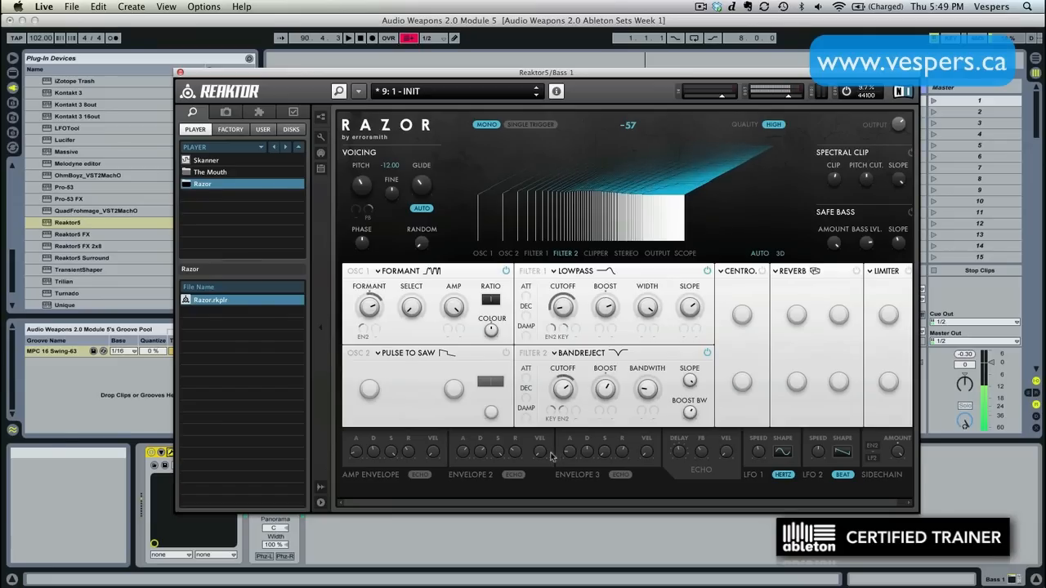
left_click_drag(608, 390, 608, 376)
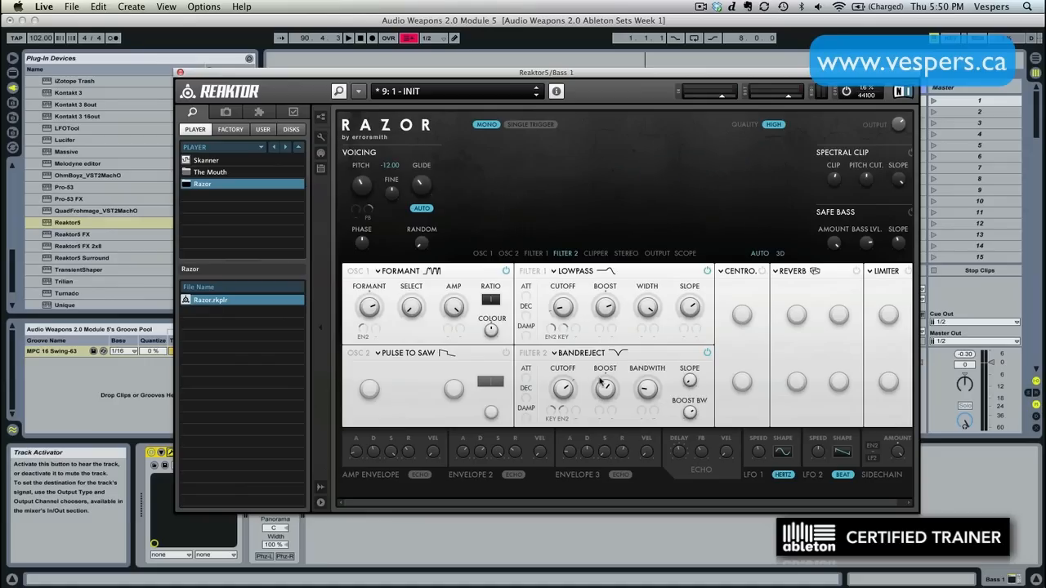
mouse_move(778, 465)
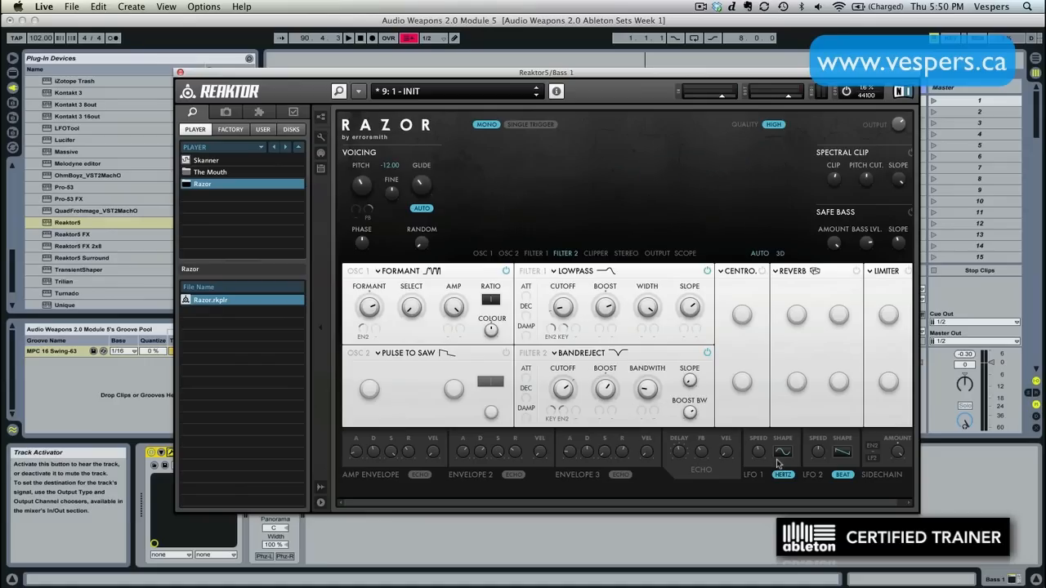
mouse_move(758, 451)
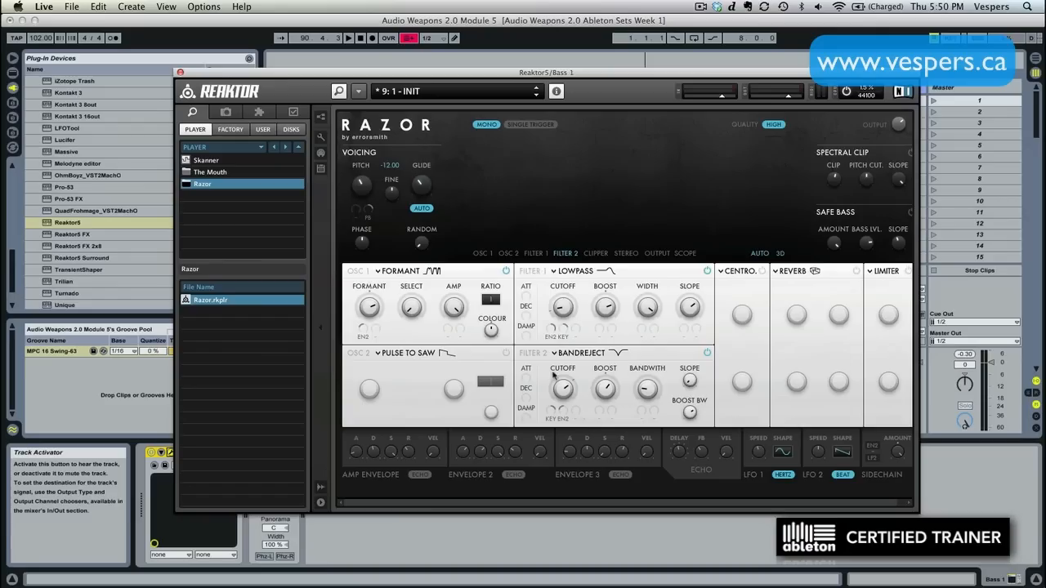
mouse_move(575, 415)
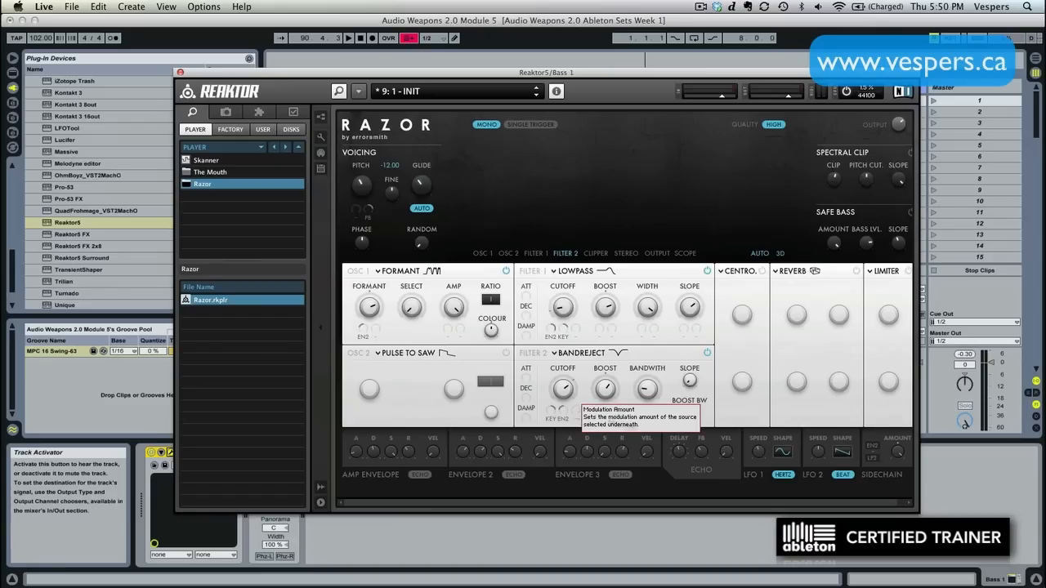
mouse_move(781, 472)
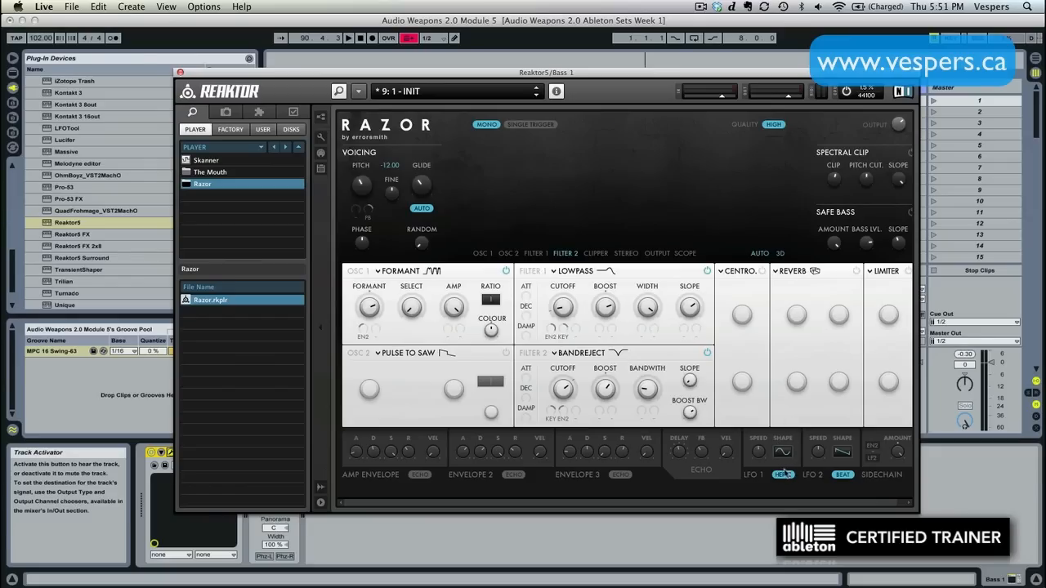
Add LFO as a second modulation source on the band-reject filter at a small negative amount.
left_click(575, 419)
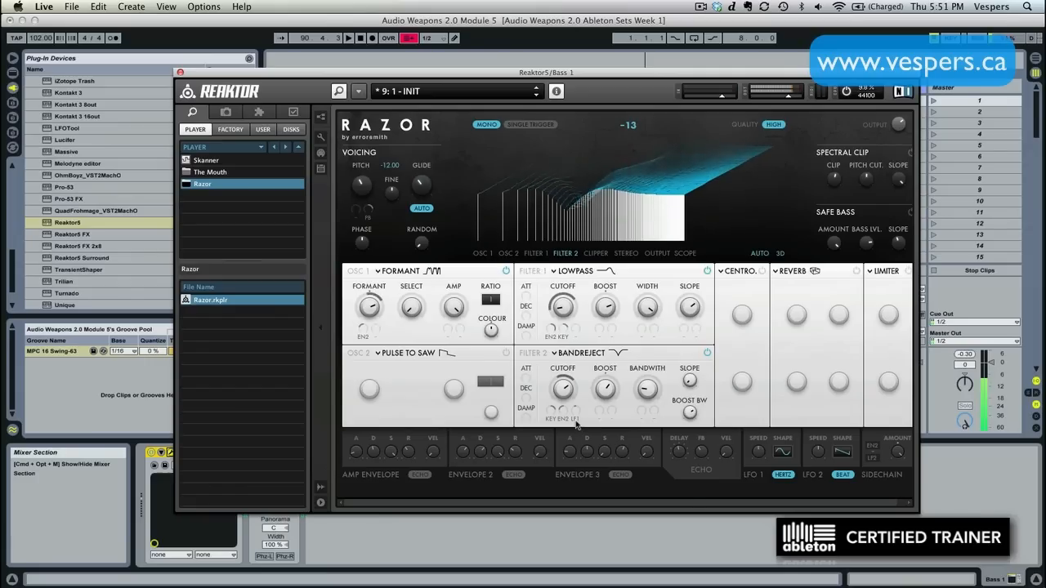
mouse_move(575, 421)
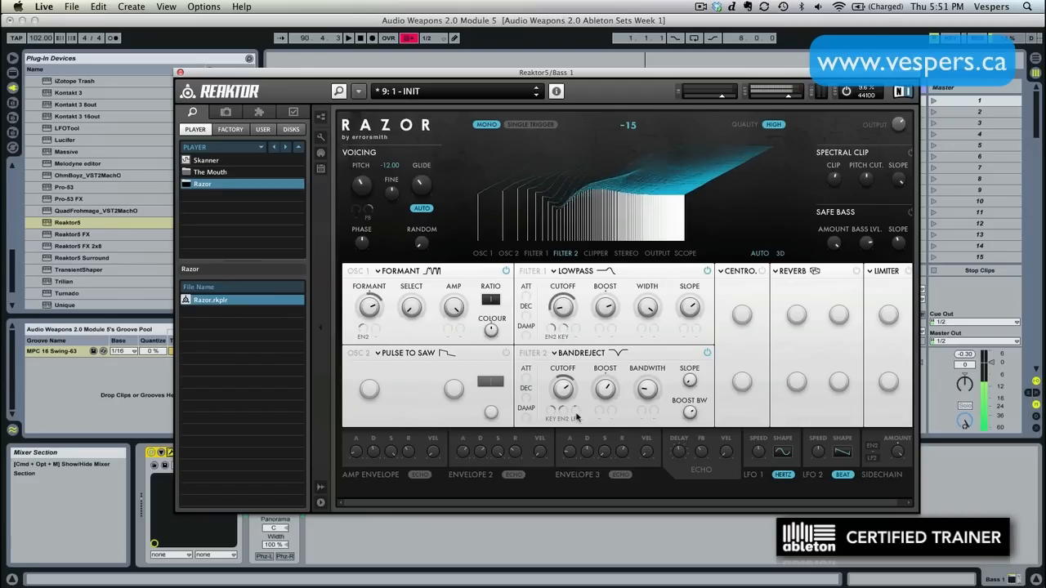
mouse_move(576, 419)
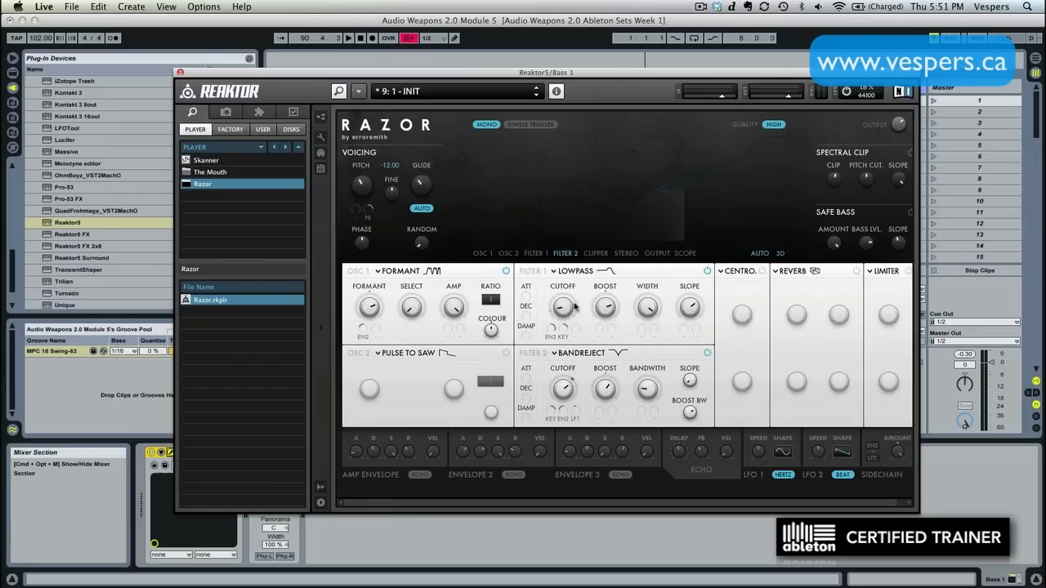
mouse_move(739, 281)
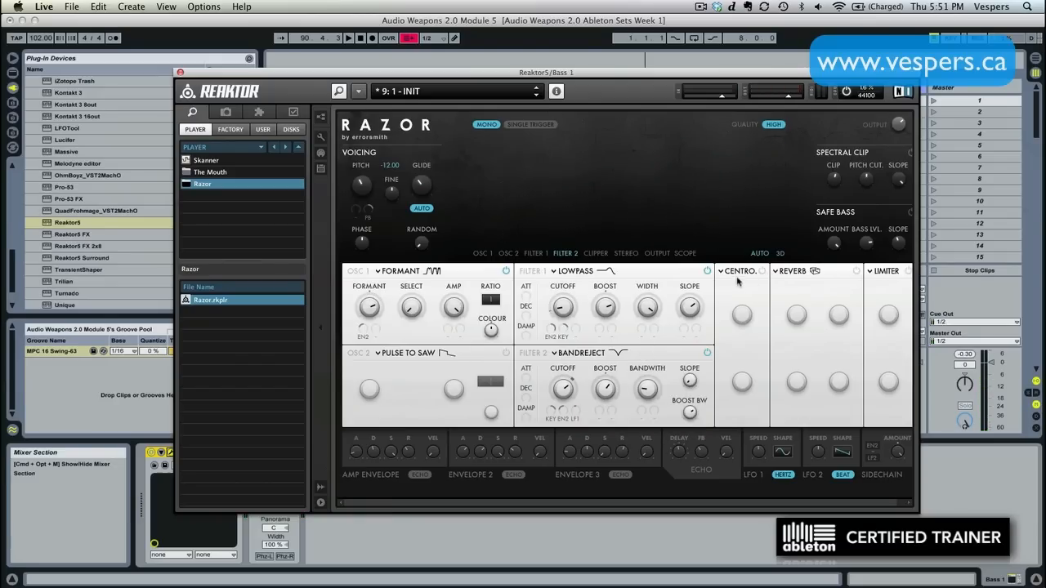
Swap the reverb slot to Unis. Noise and switch stereo output on.
left_click(817, 271)
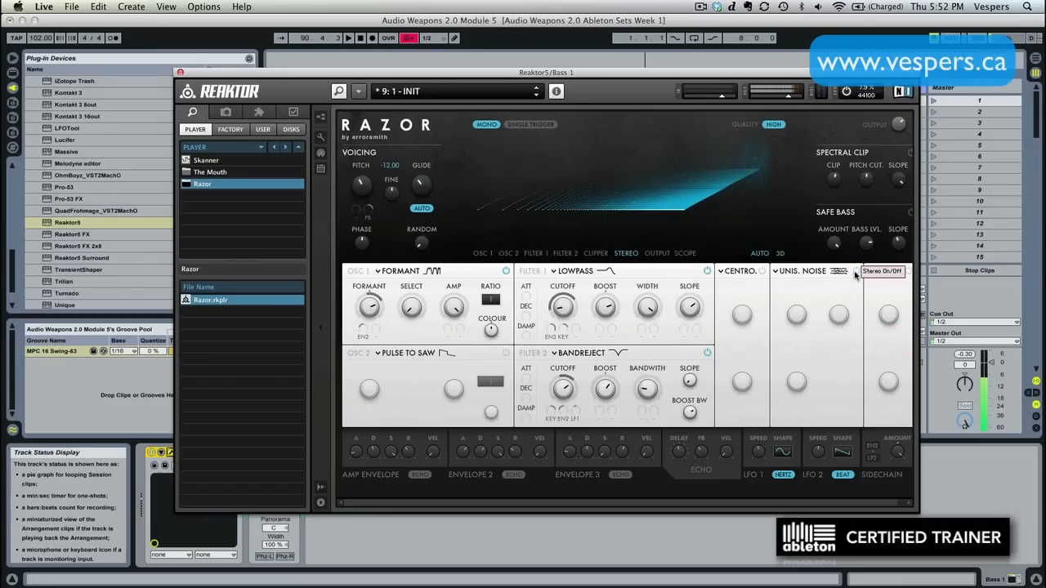
left_click(883, 271)
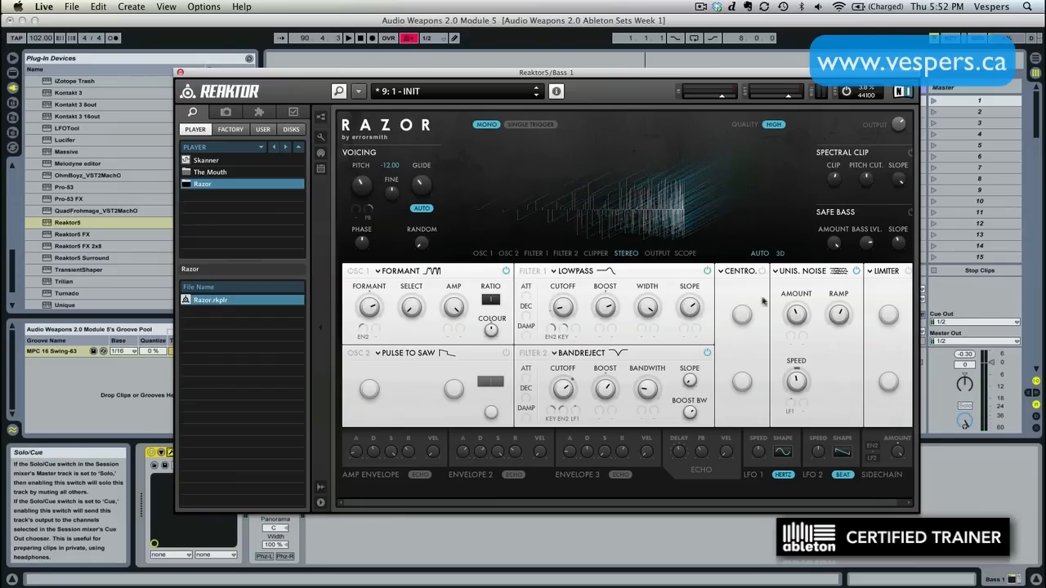
Reveal the limiter's Drive and Dirt knobs and set one to 14.
left_click(886, 272)
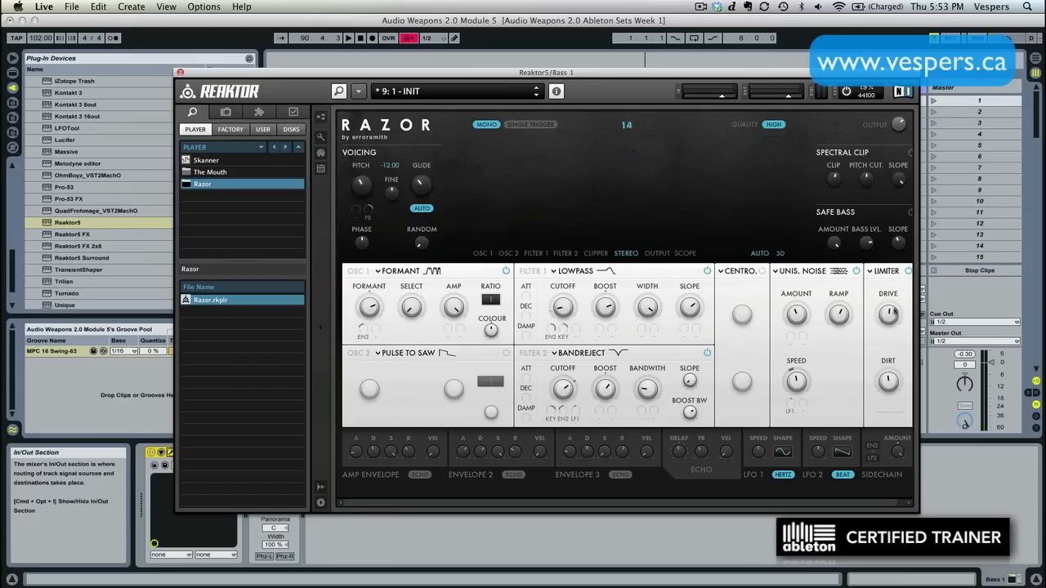
left_click_drag(890, 313, 891, 318)
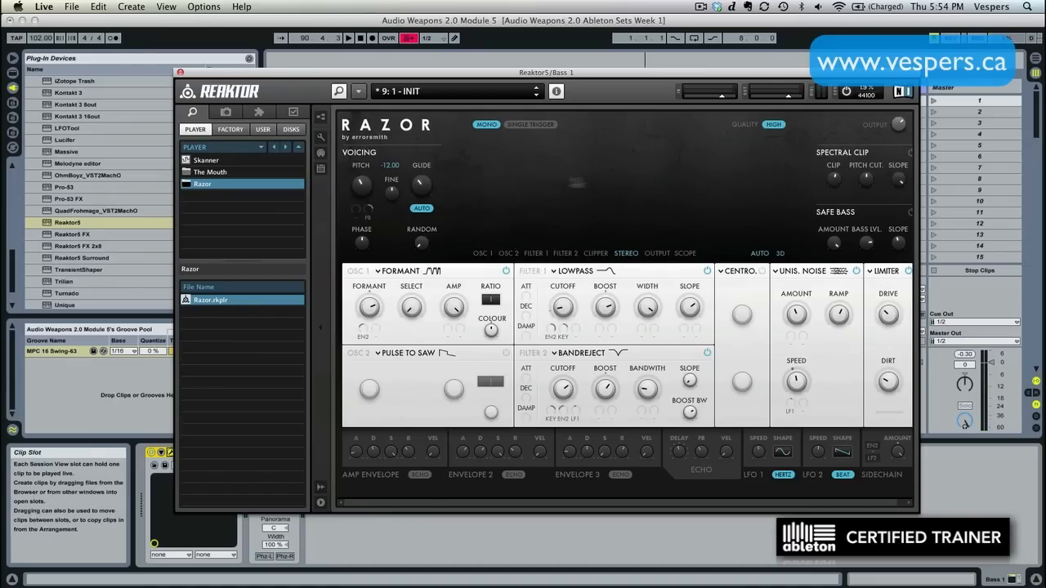
mouse_move(721, 203)
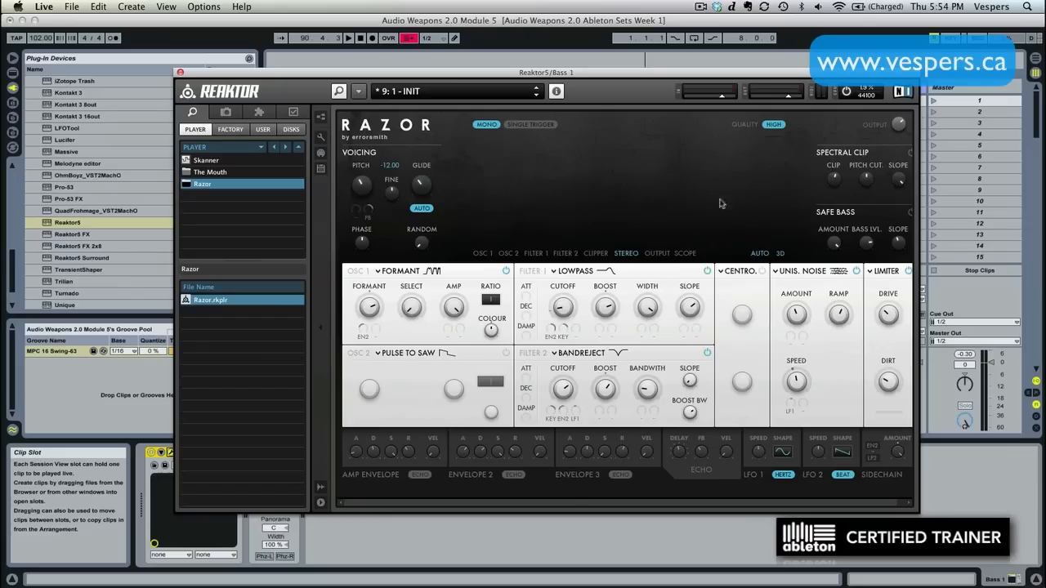
mouse_move(697, 178)
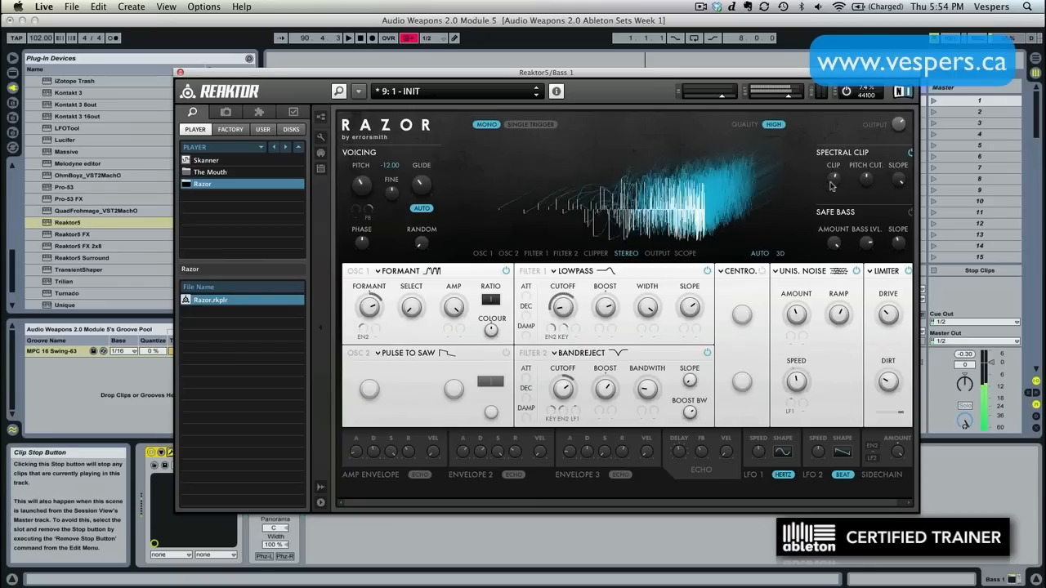
left_click(595, 253)
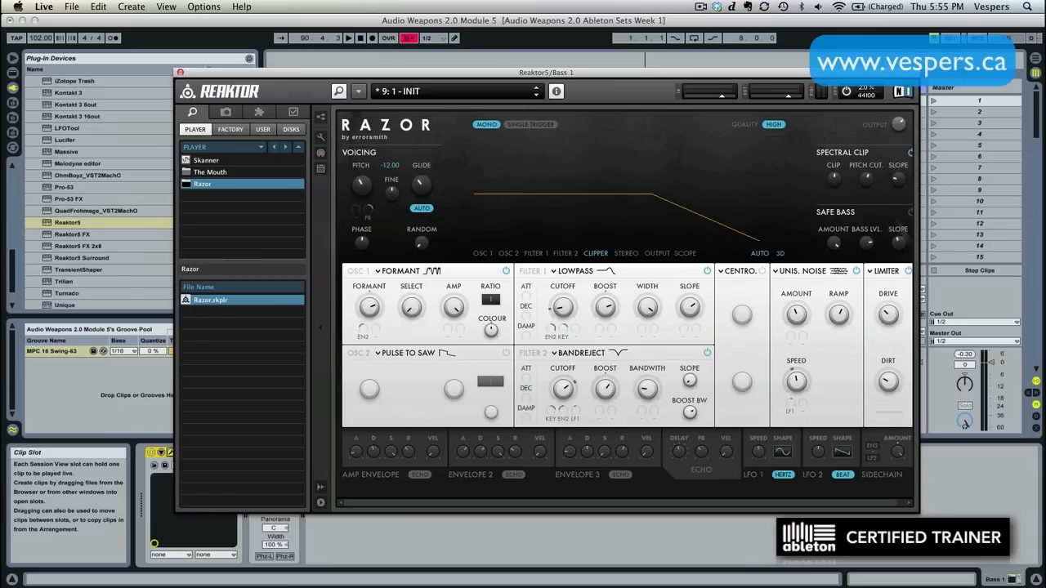
mouse_move(912, 214)
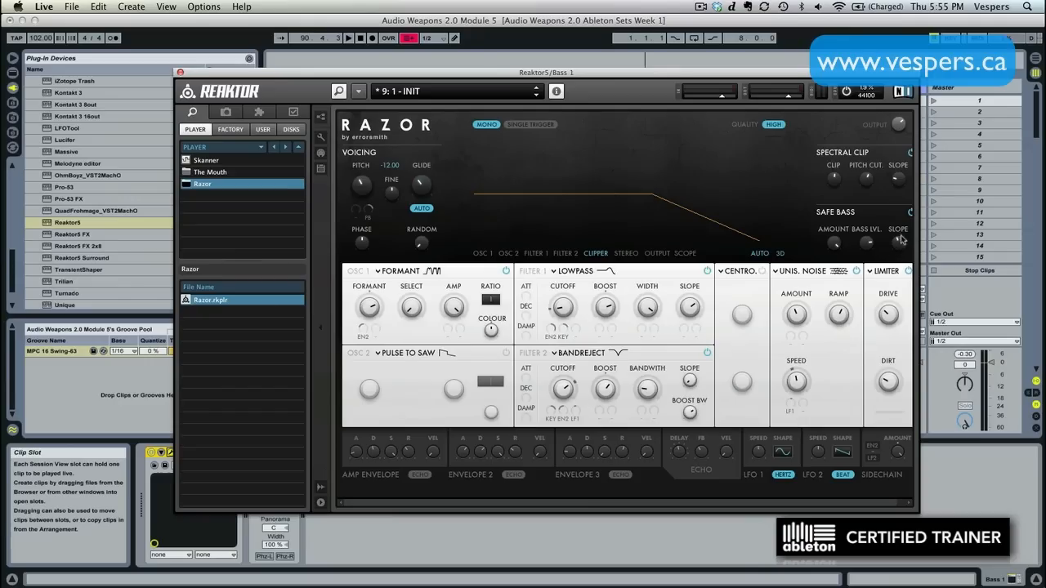
mouse_move(821, 247)
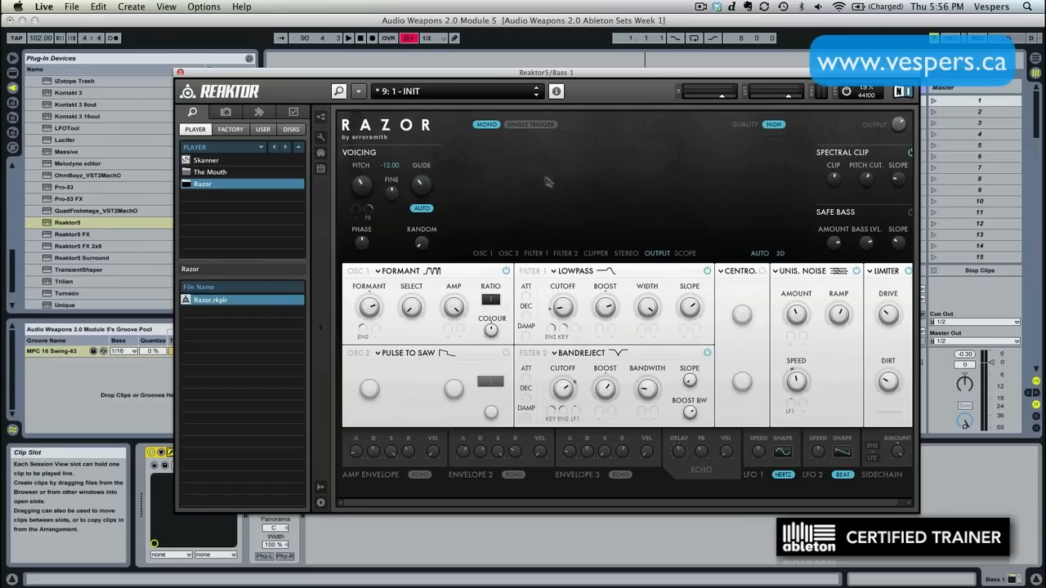
mouse_move(447, 124)
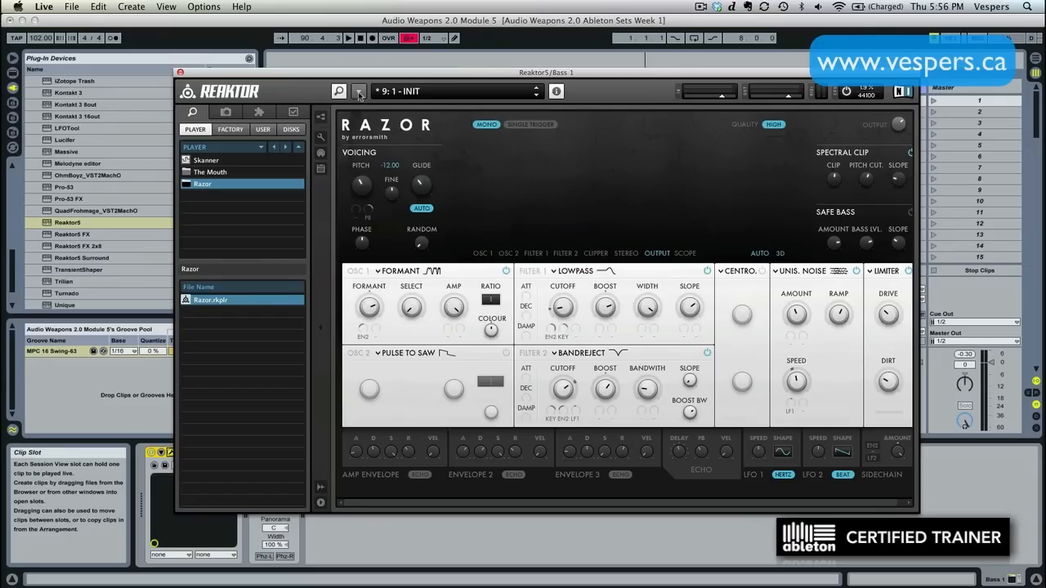
Choose Save Preset As from Reaktor's File menu to bring up the save dialog.
left_click(358, 92)
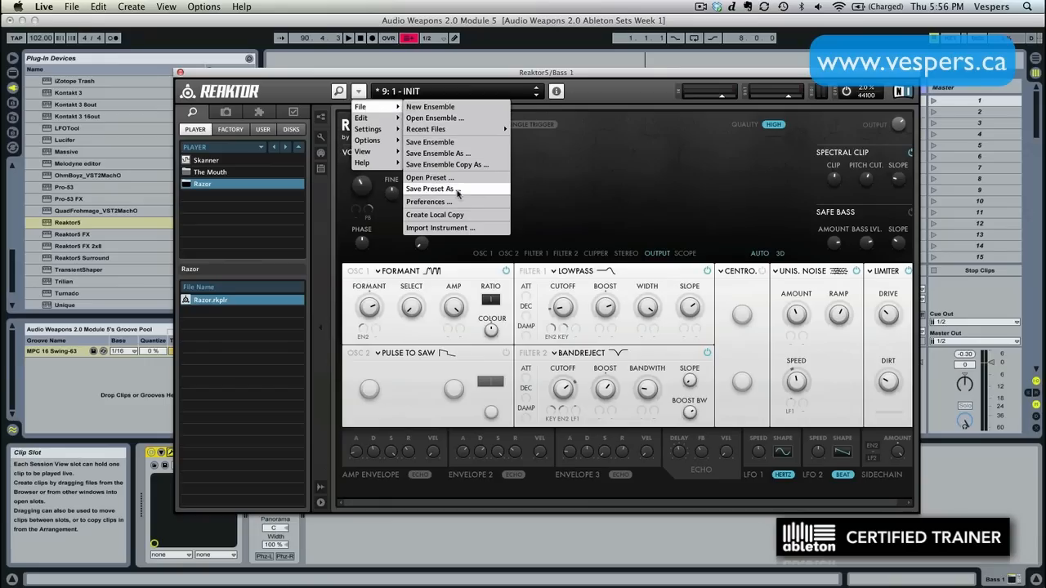
left_click(430, 189)
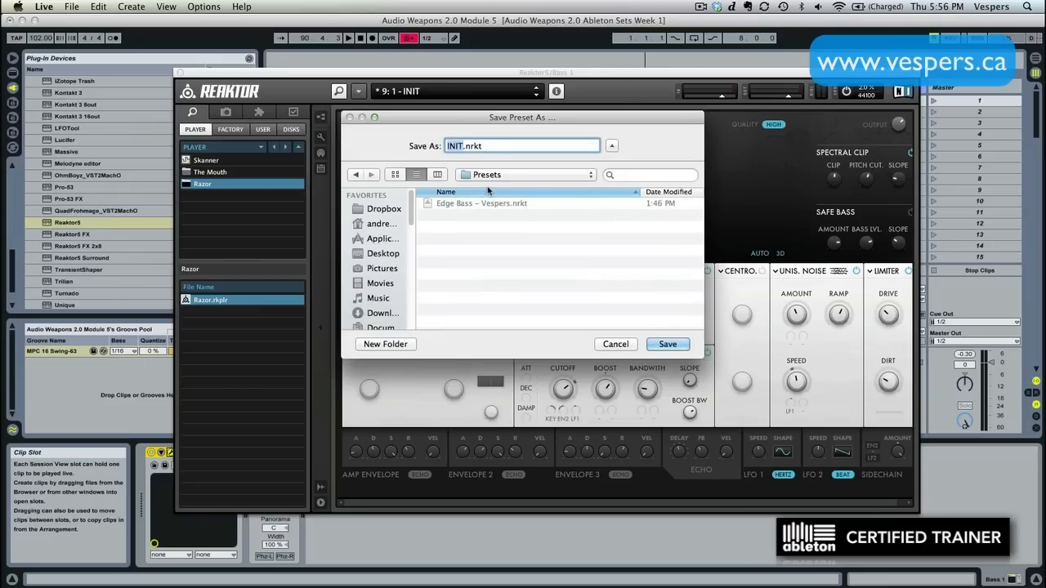
Name the preset 'Audio Weapons Bass' and save it to the Presets folder.
type("Audio Weapons Bass – Vespers")
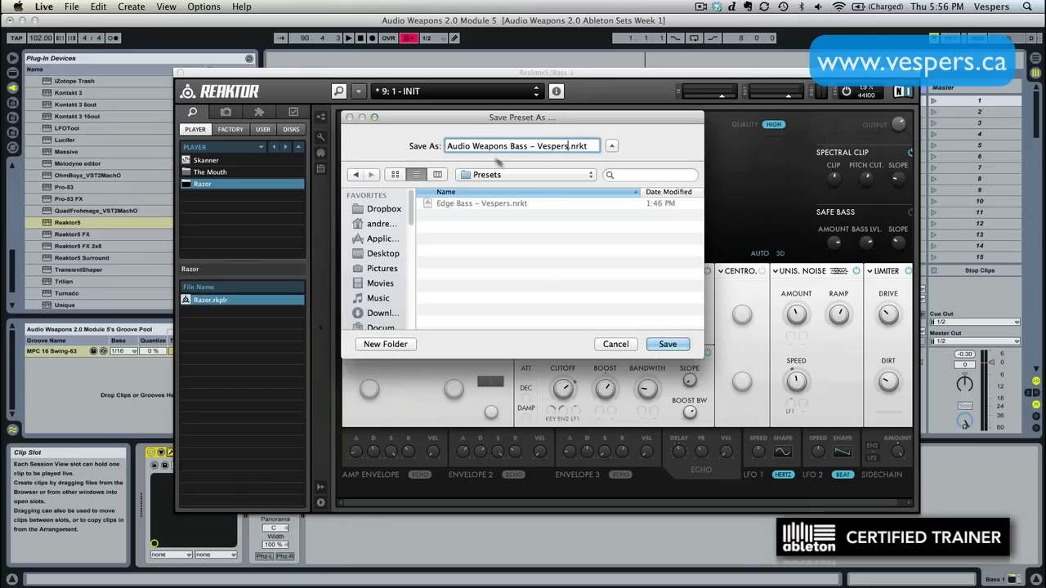
left_click(667, 343)
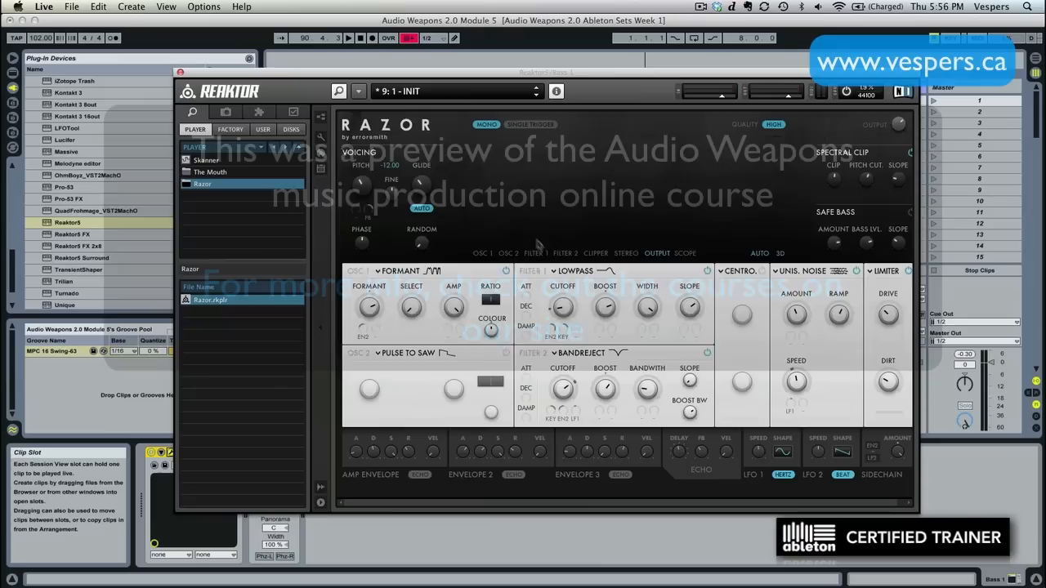